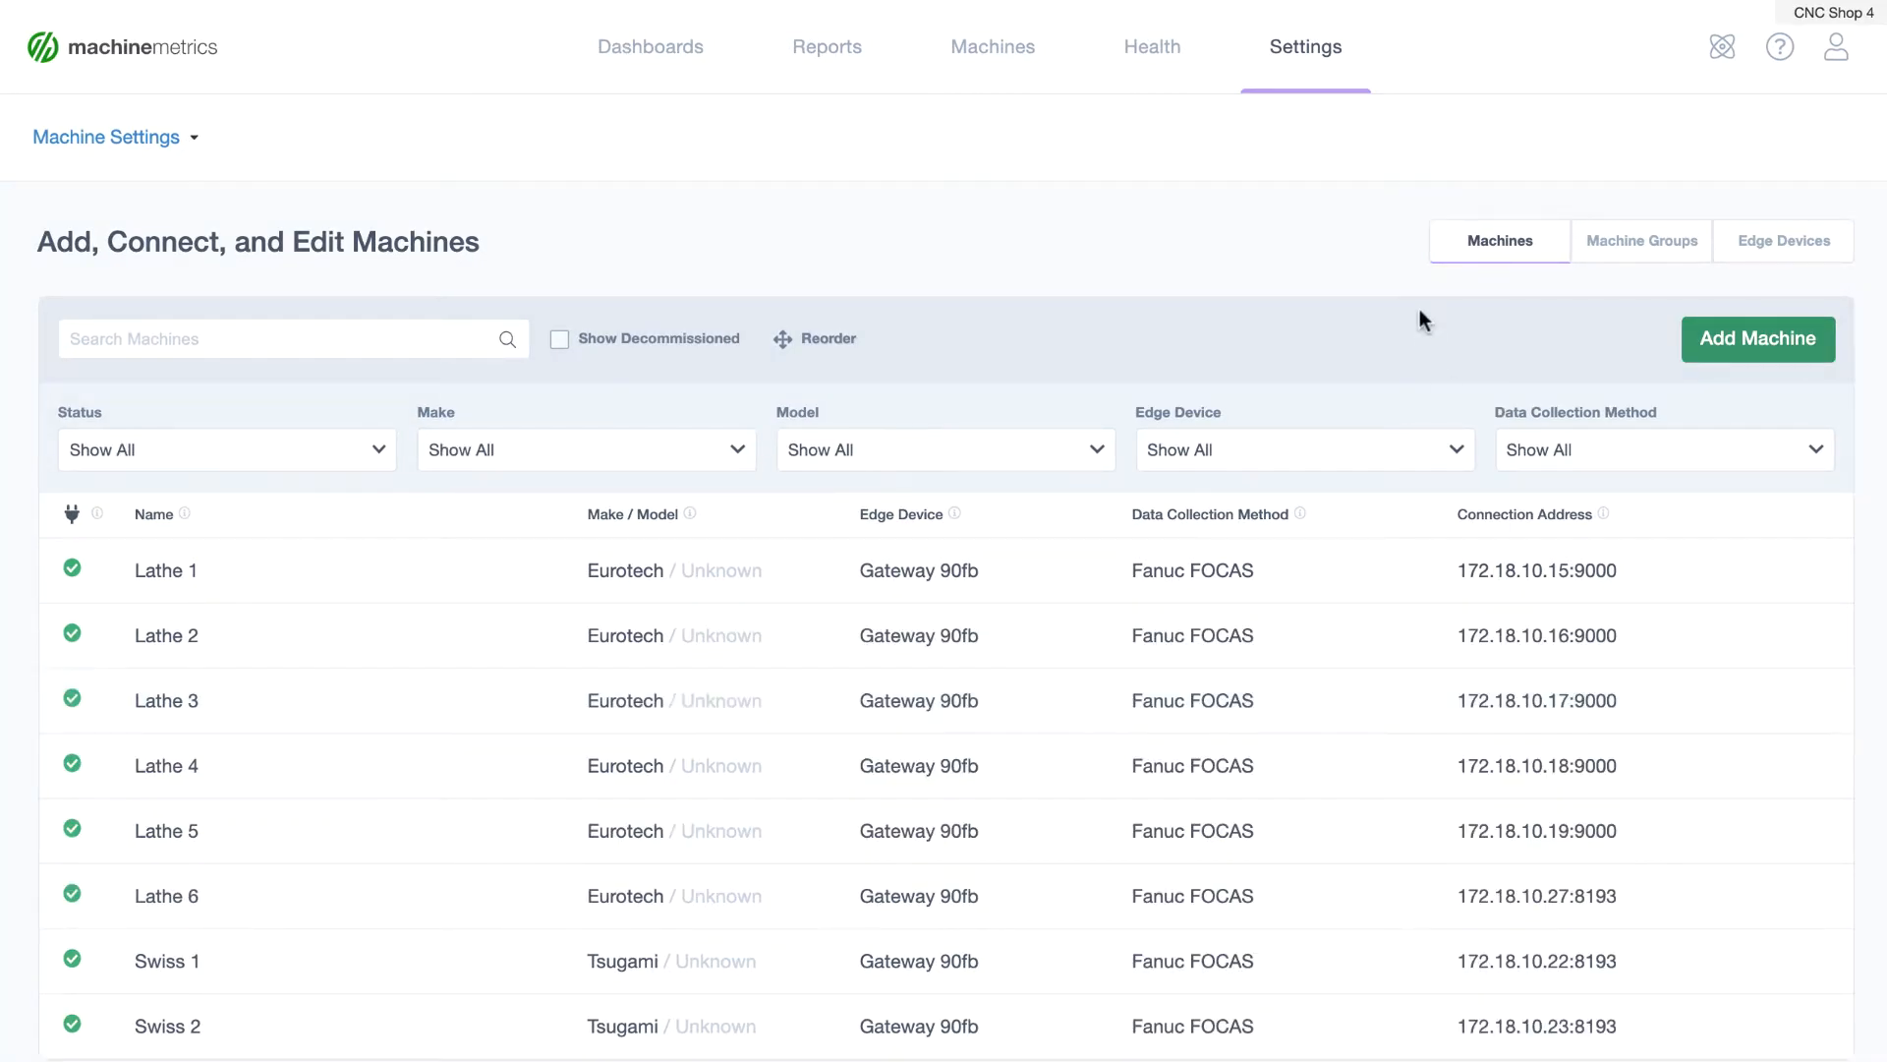
pyautogui.moveTo(1366, 193)
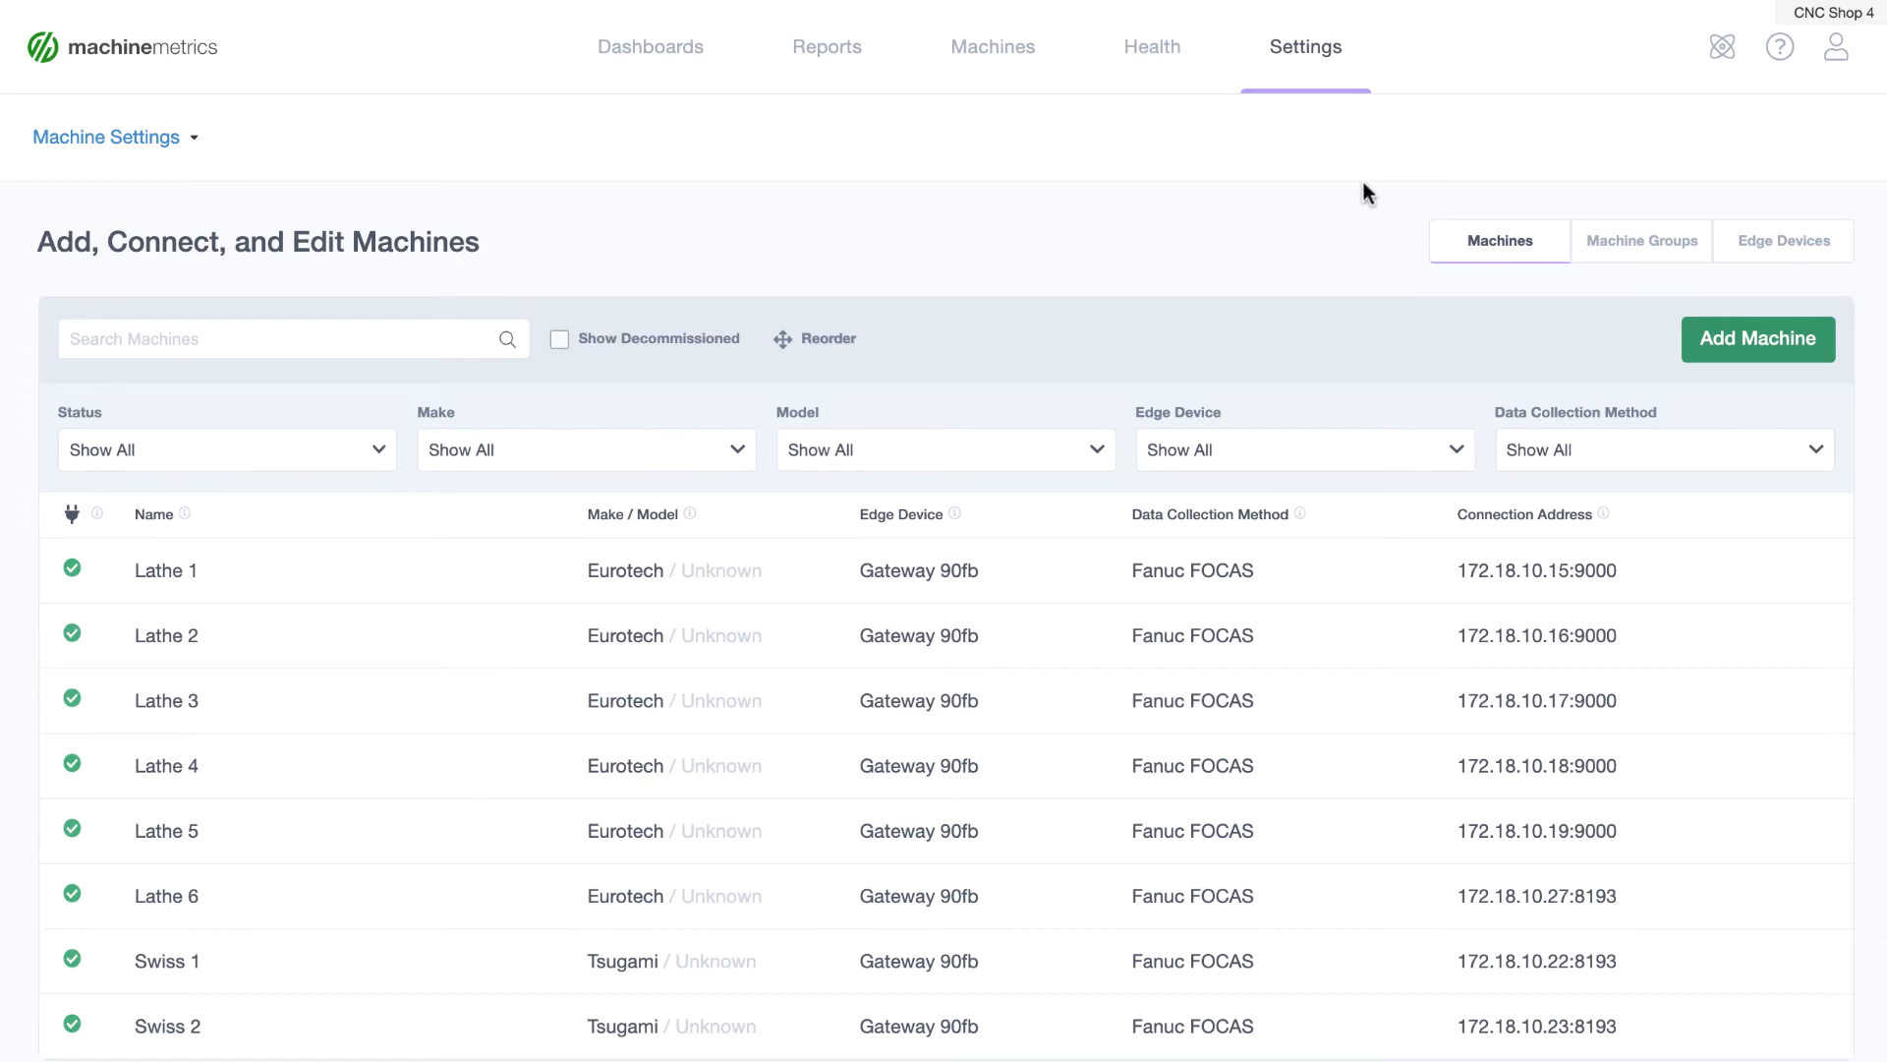
# Open the settings for machine TEST_EXEC_3 from the Machines list
pyautogui.click(1306, 45)
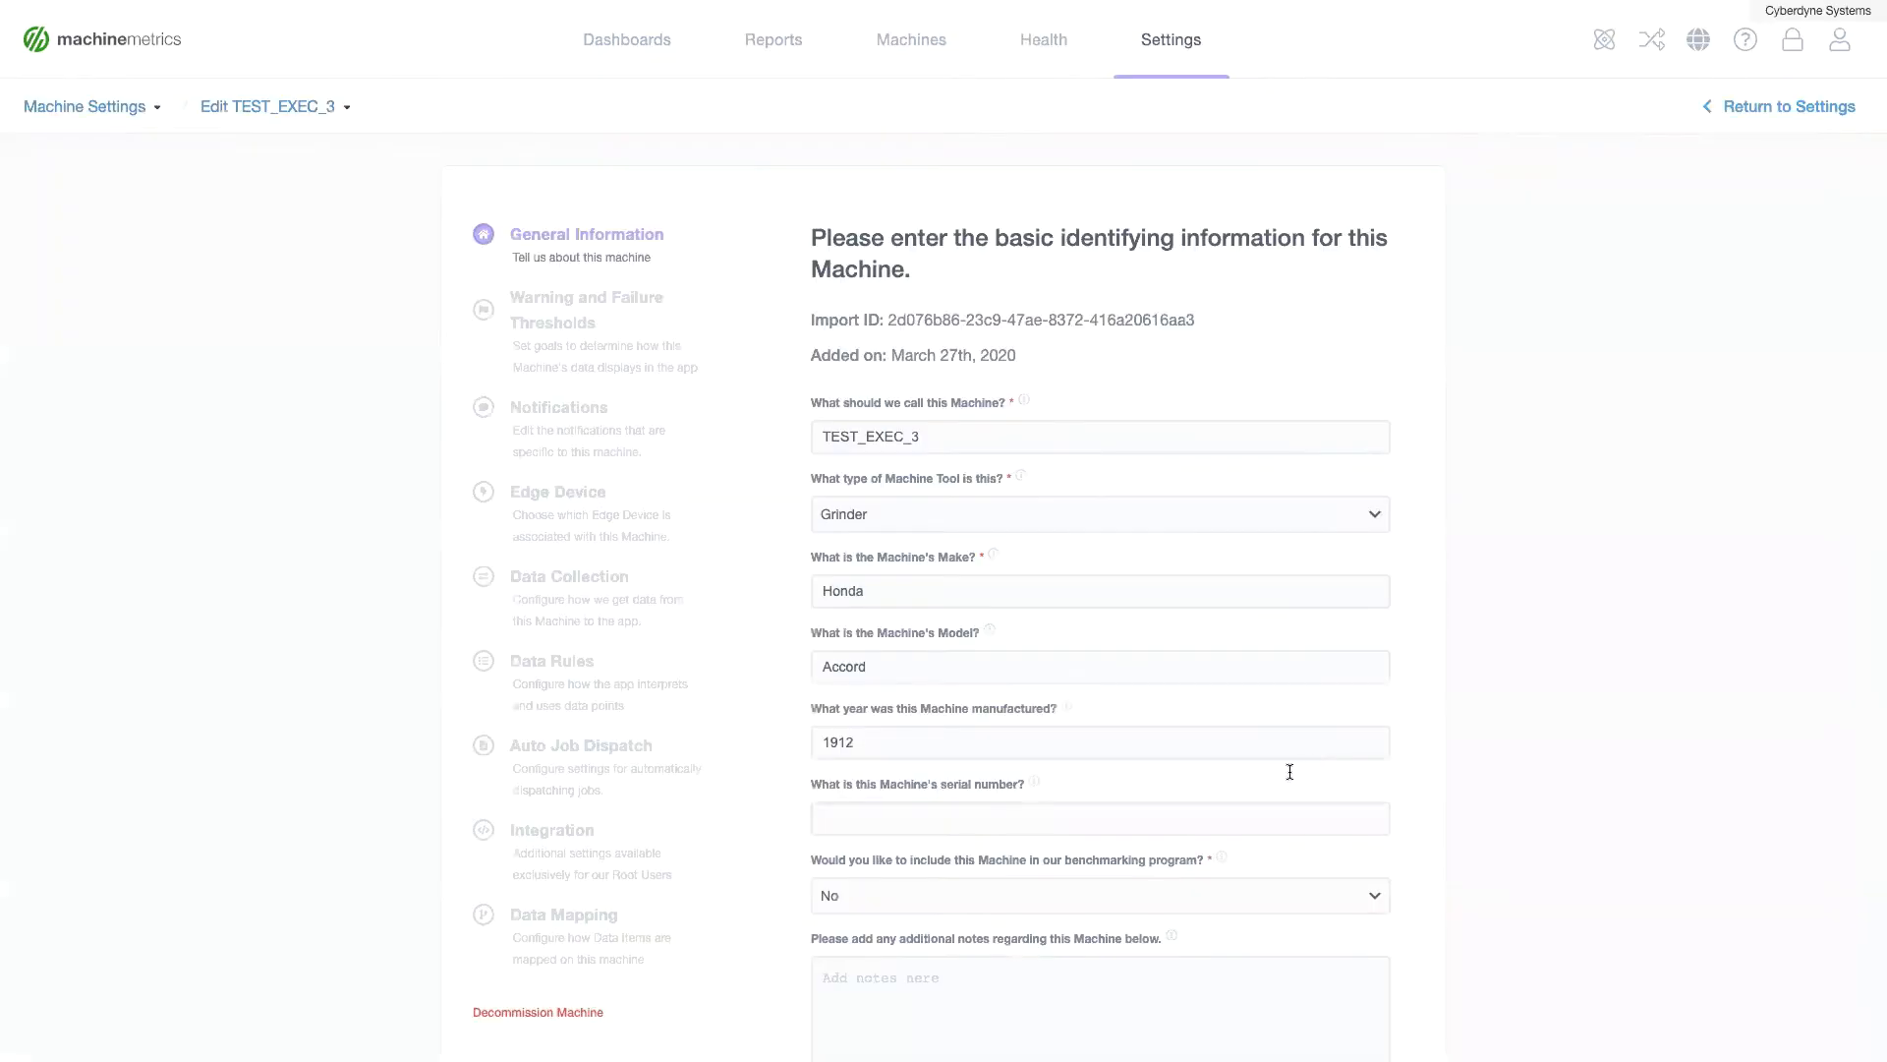
pyautogui.moveTo(430, 946)
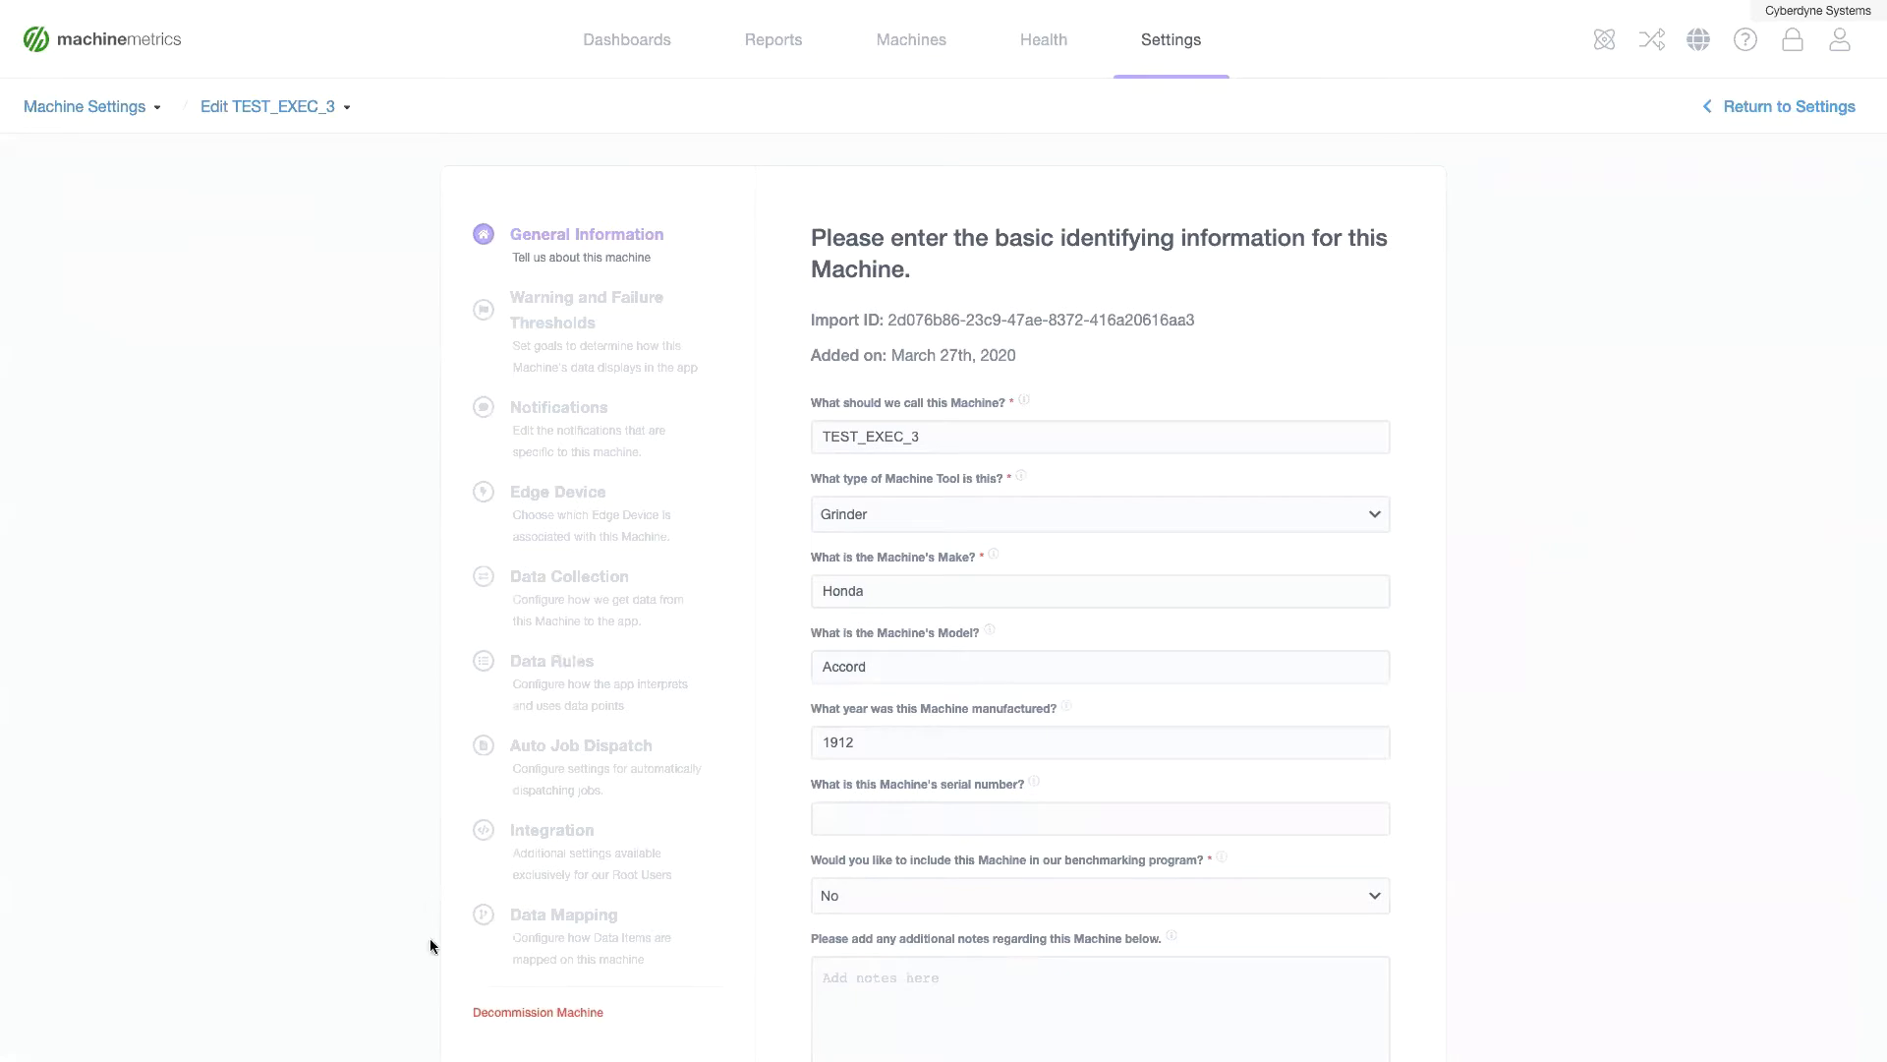
pyautogui.moveTo(578, 936)
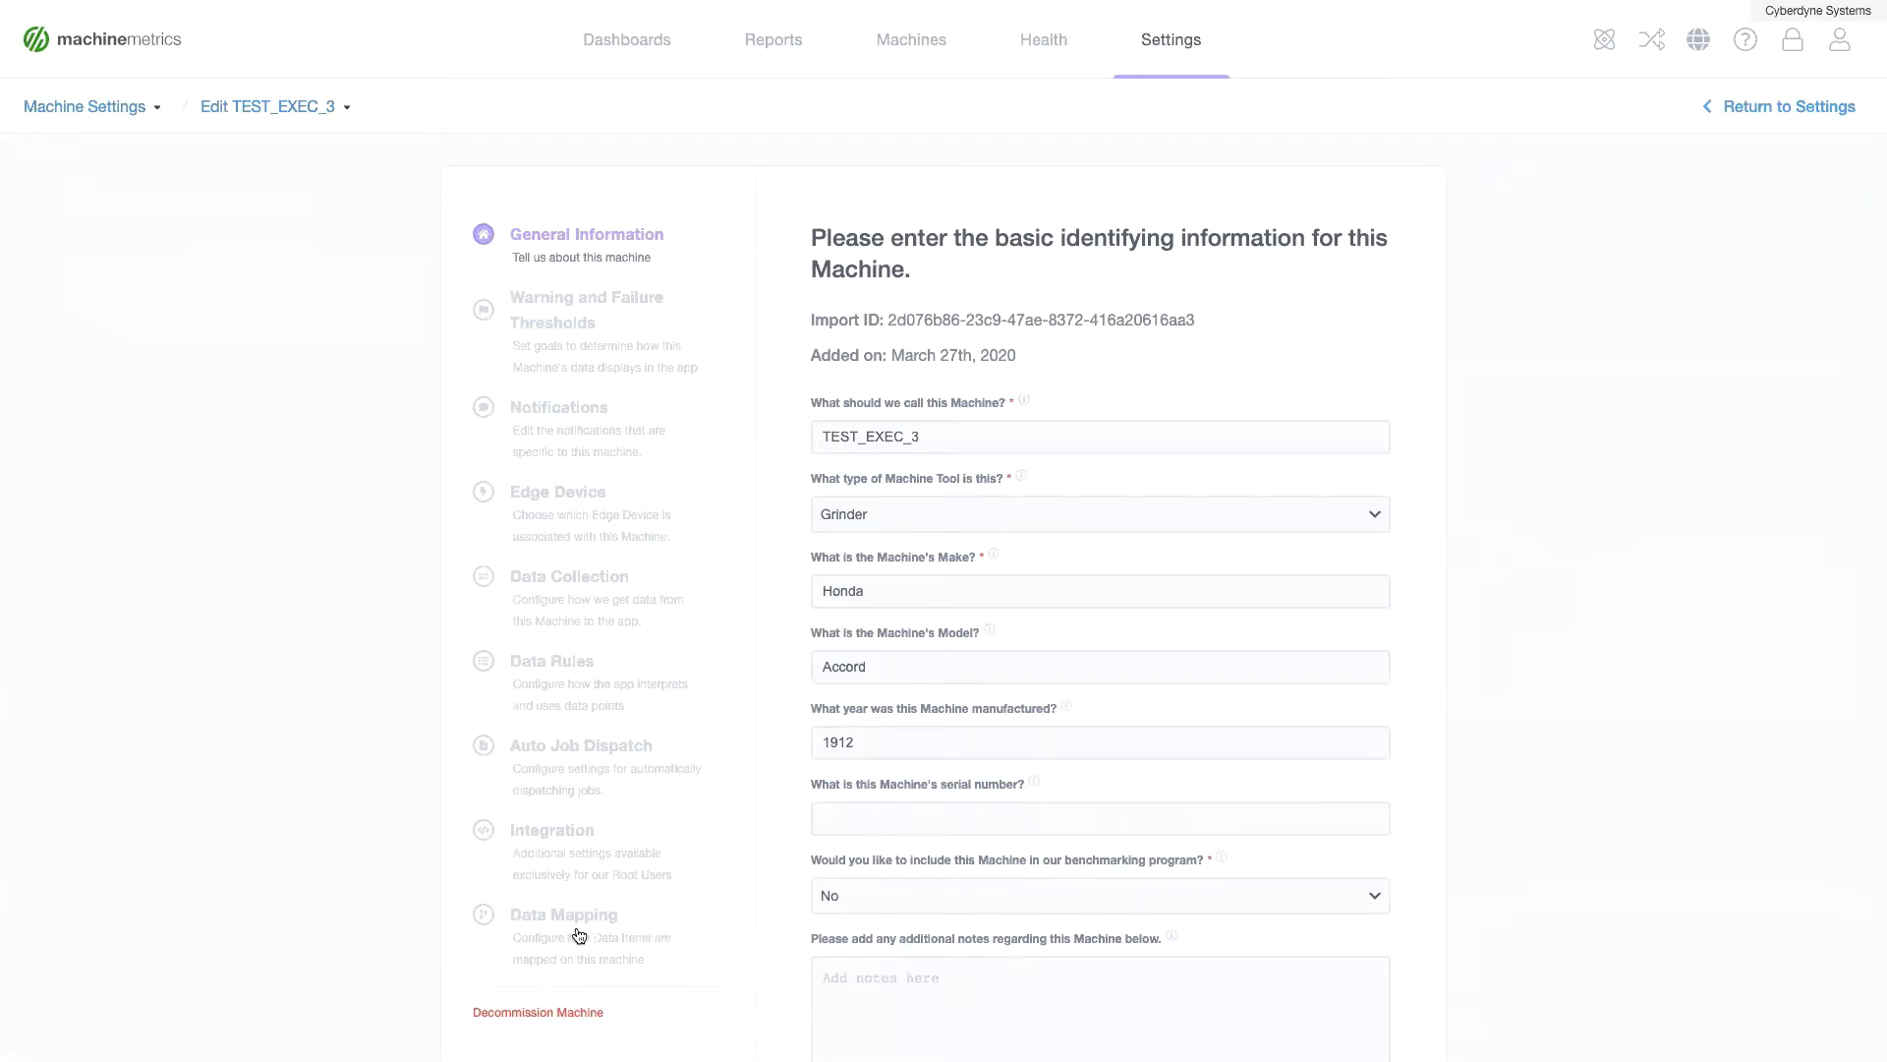
# Show TEST_EXEC_3's Data Mapping section and browse its list of data items
pyautogui.click(565, 914)
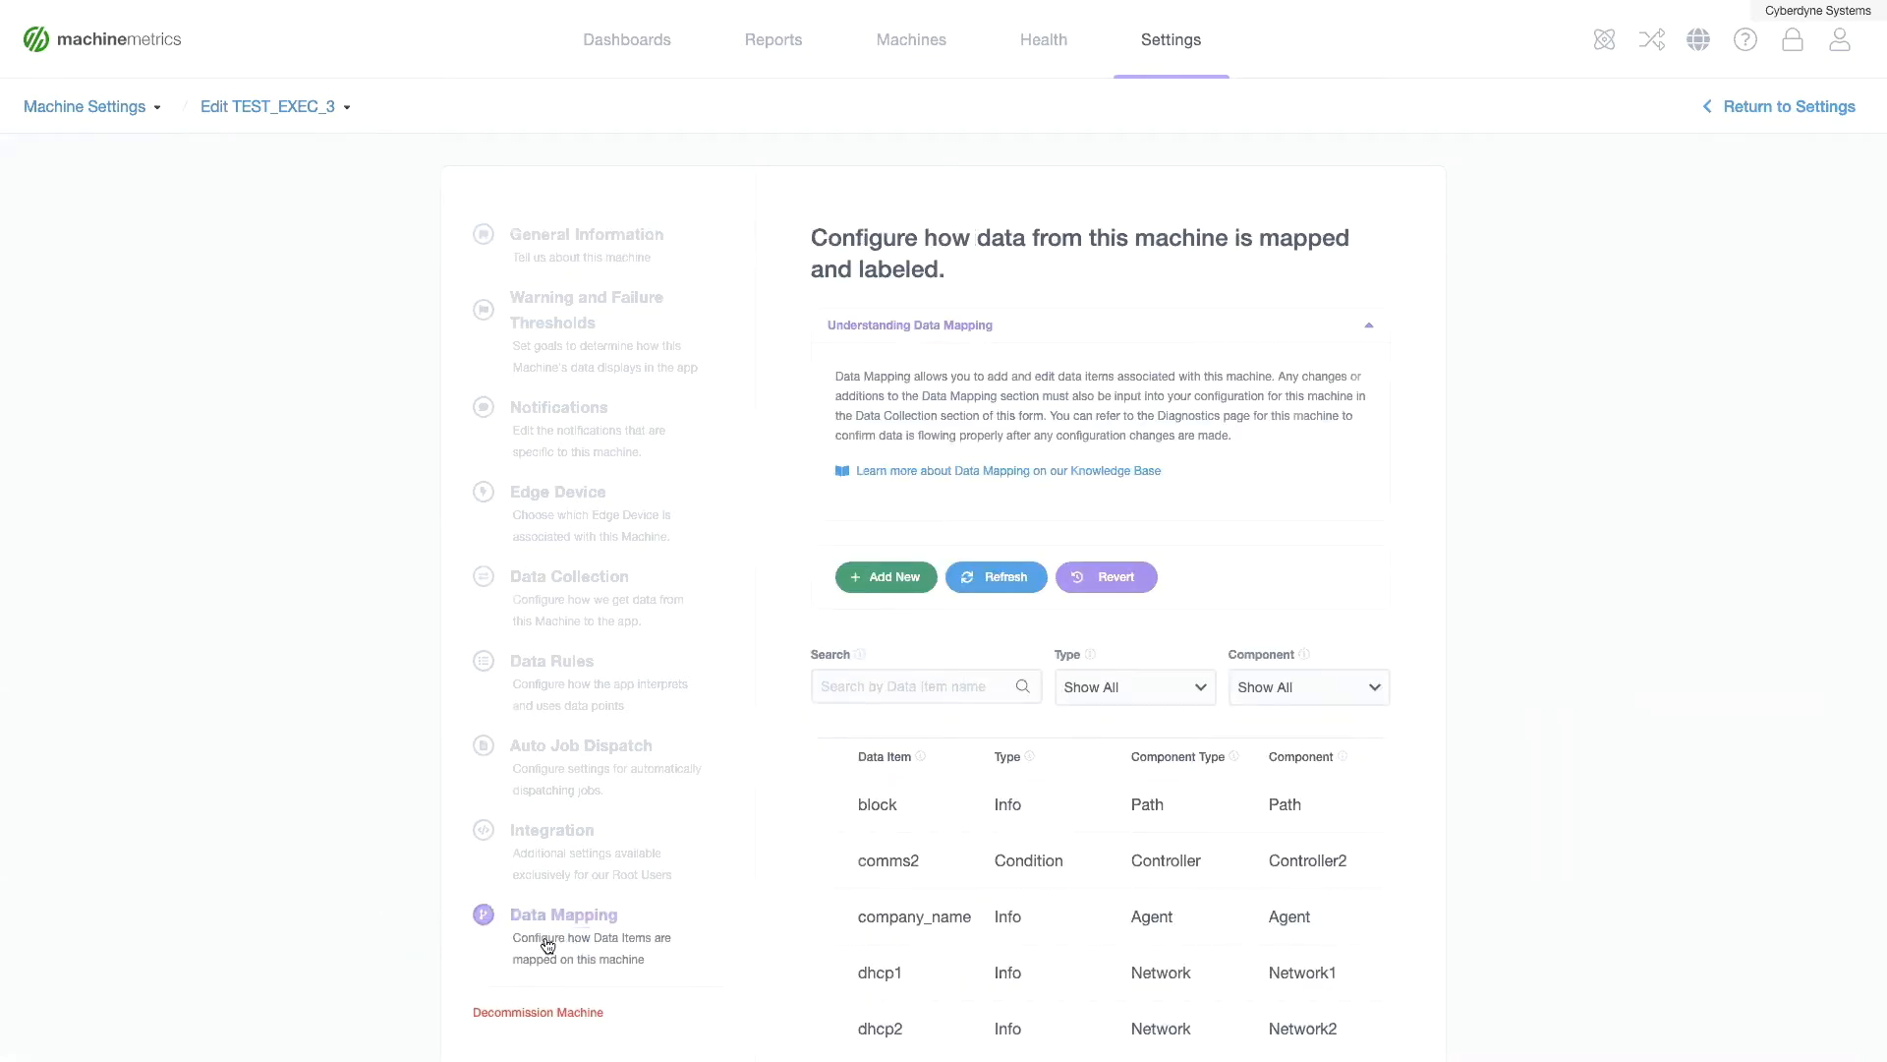
pyautogui.moveTo(1572, 671)
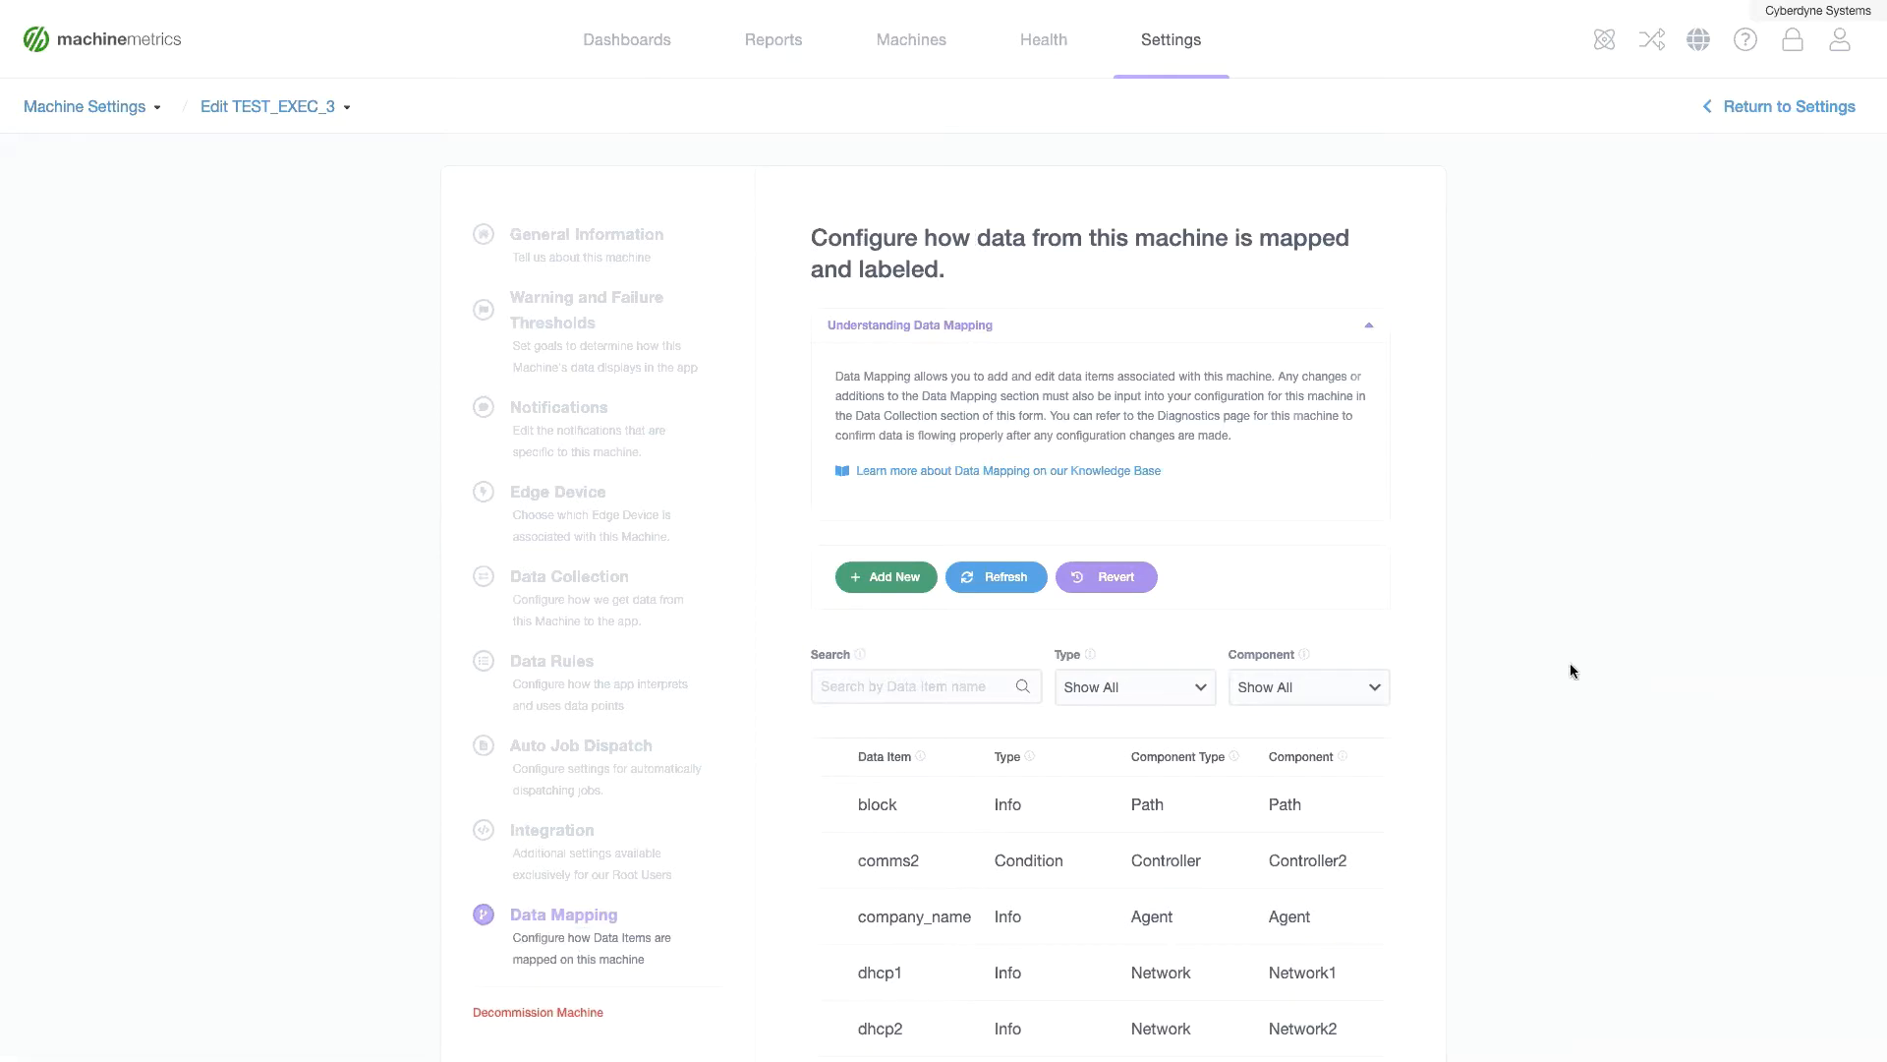
pyautogui.scroll(-3)
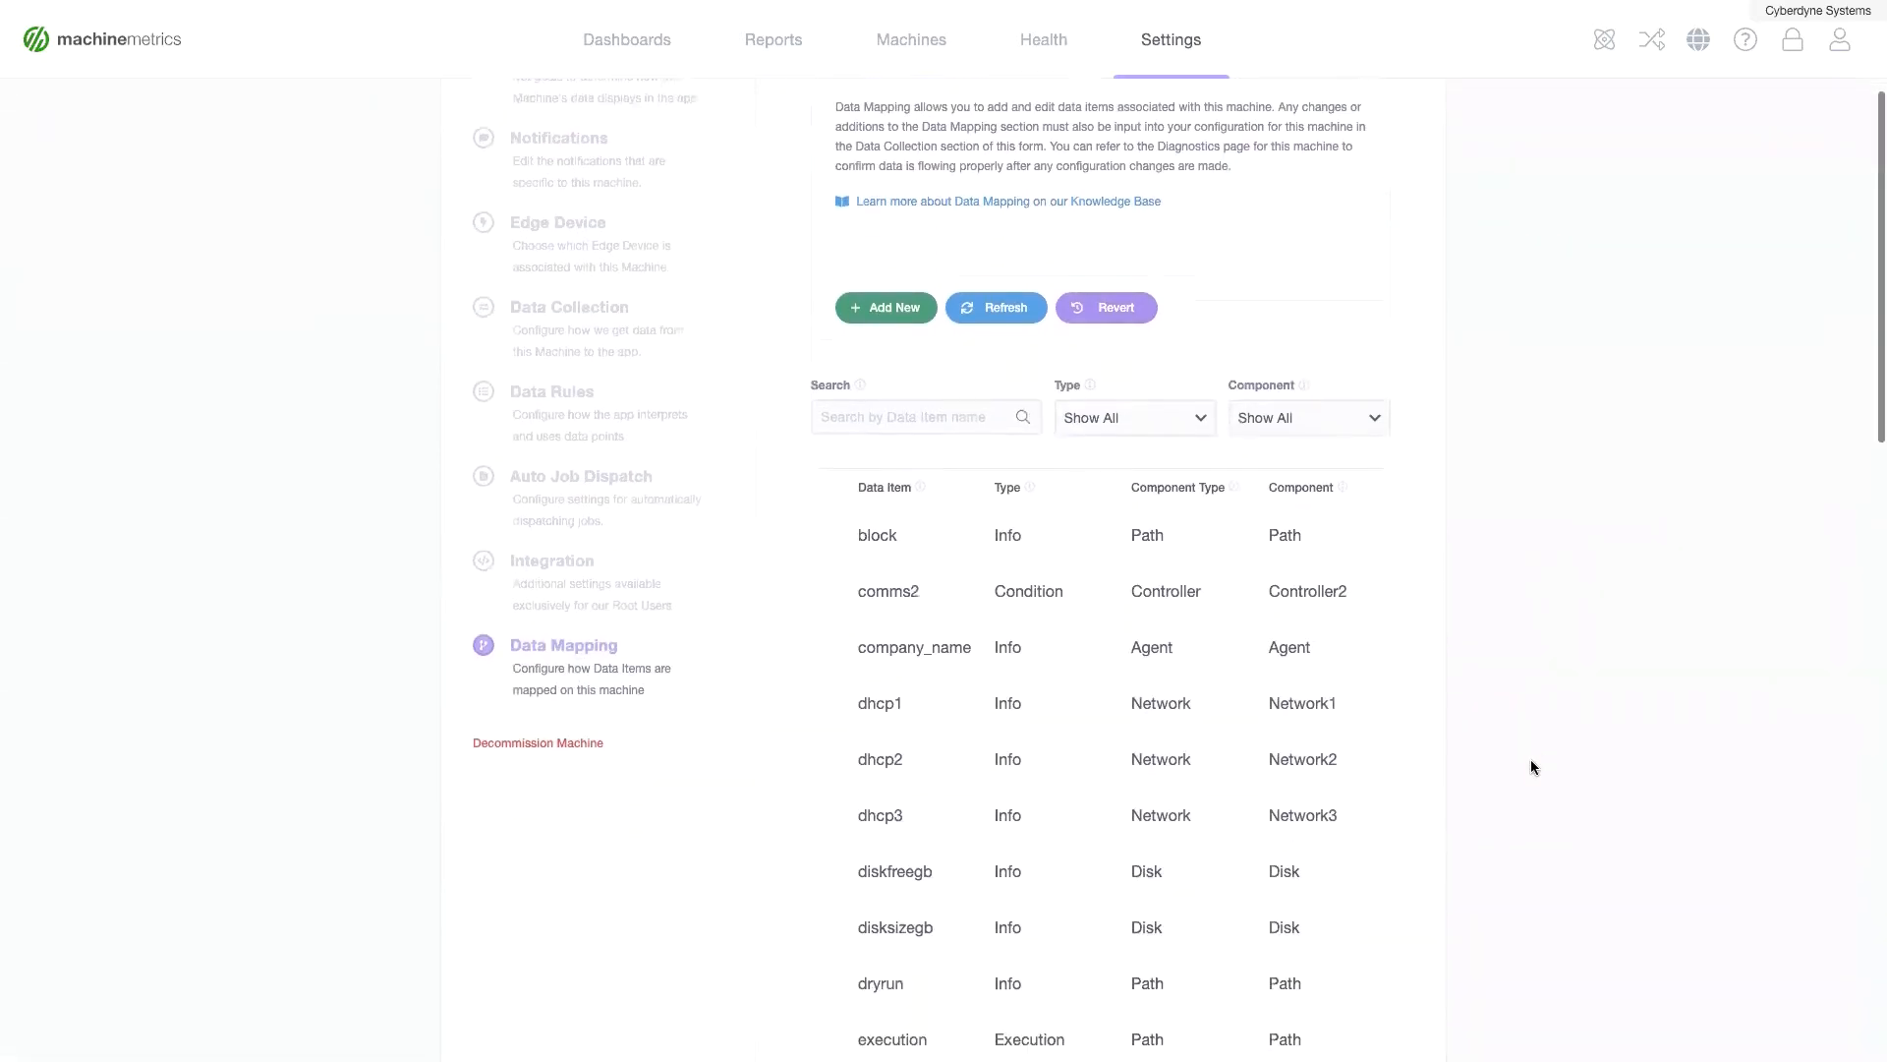
pyautogui.scroll(-3)
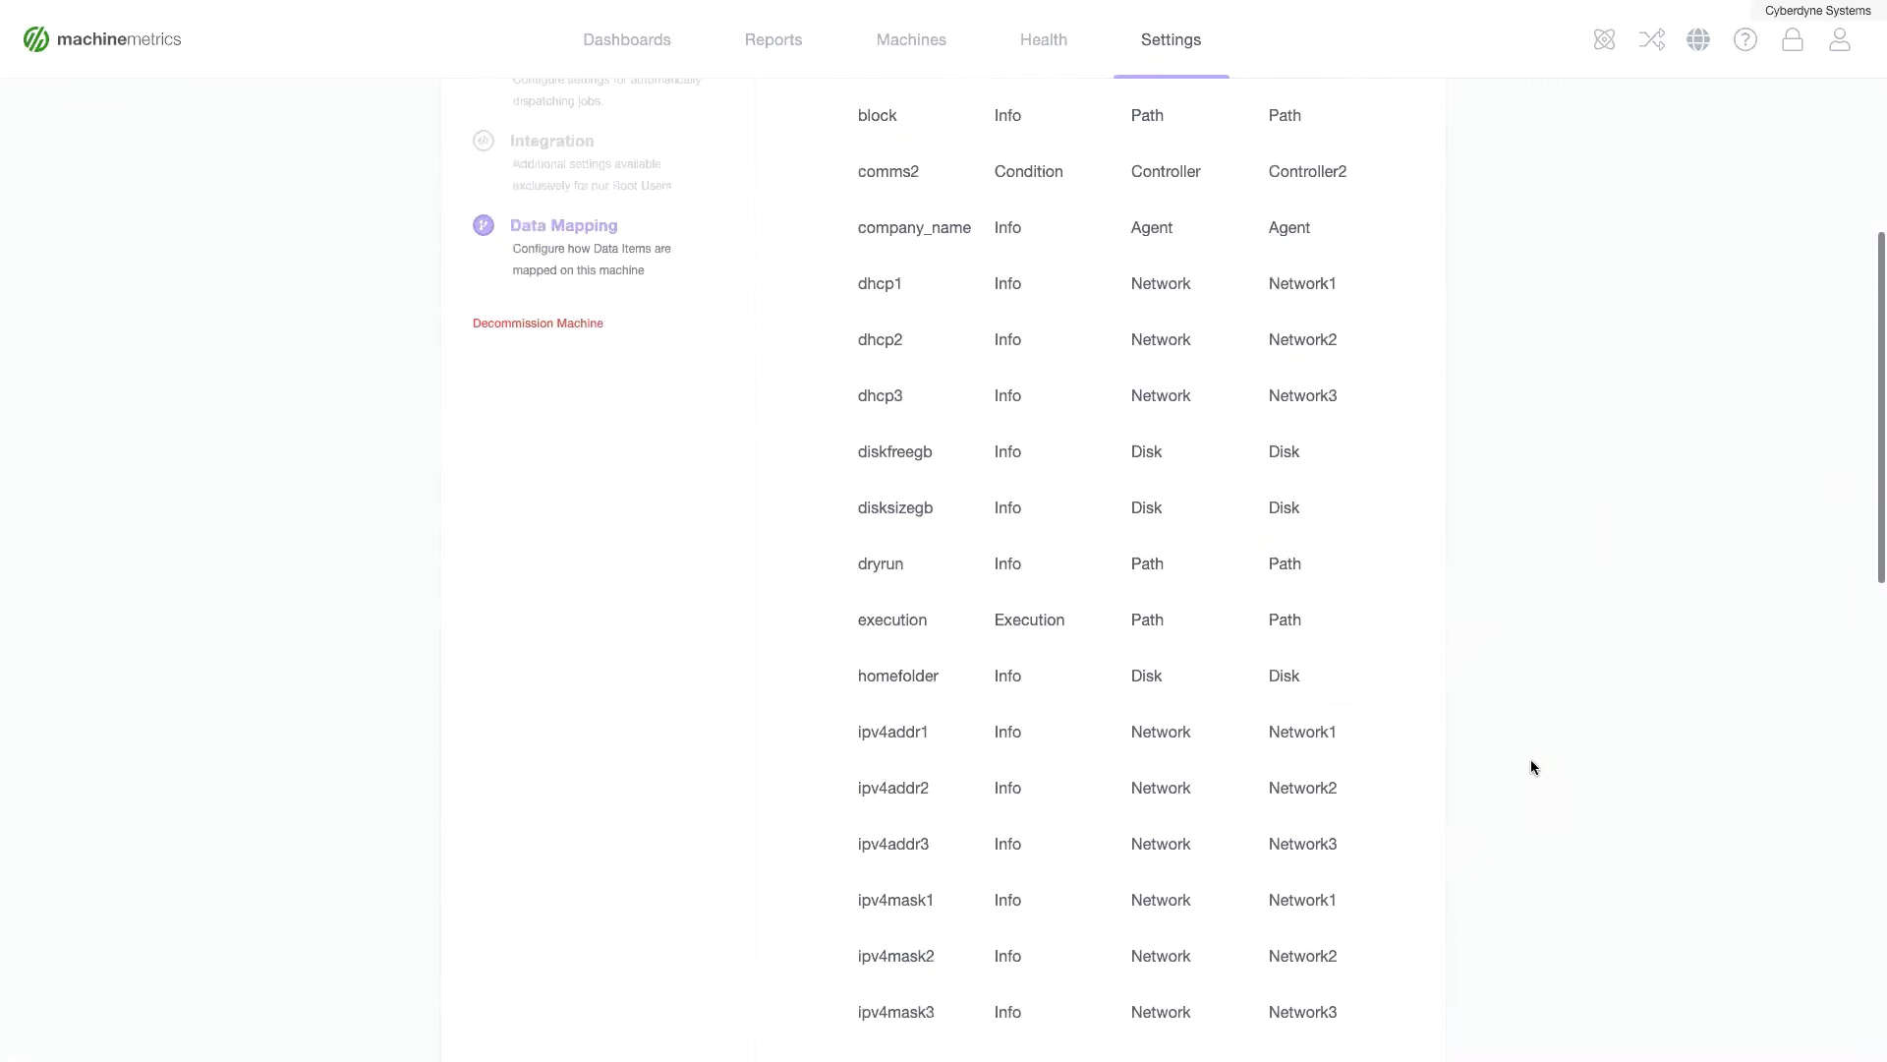
pyautogui.scroll(-3)
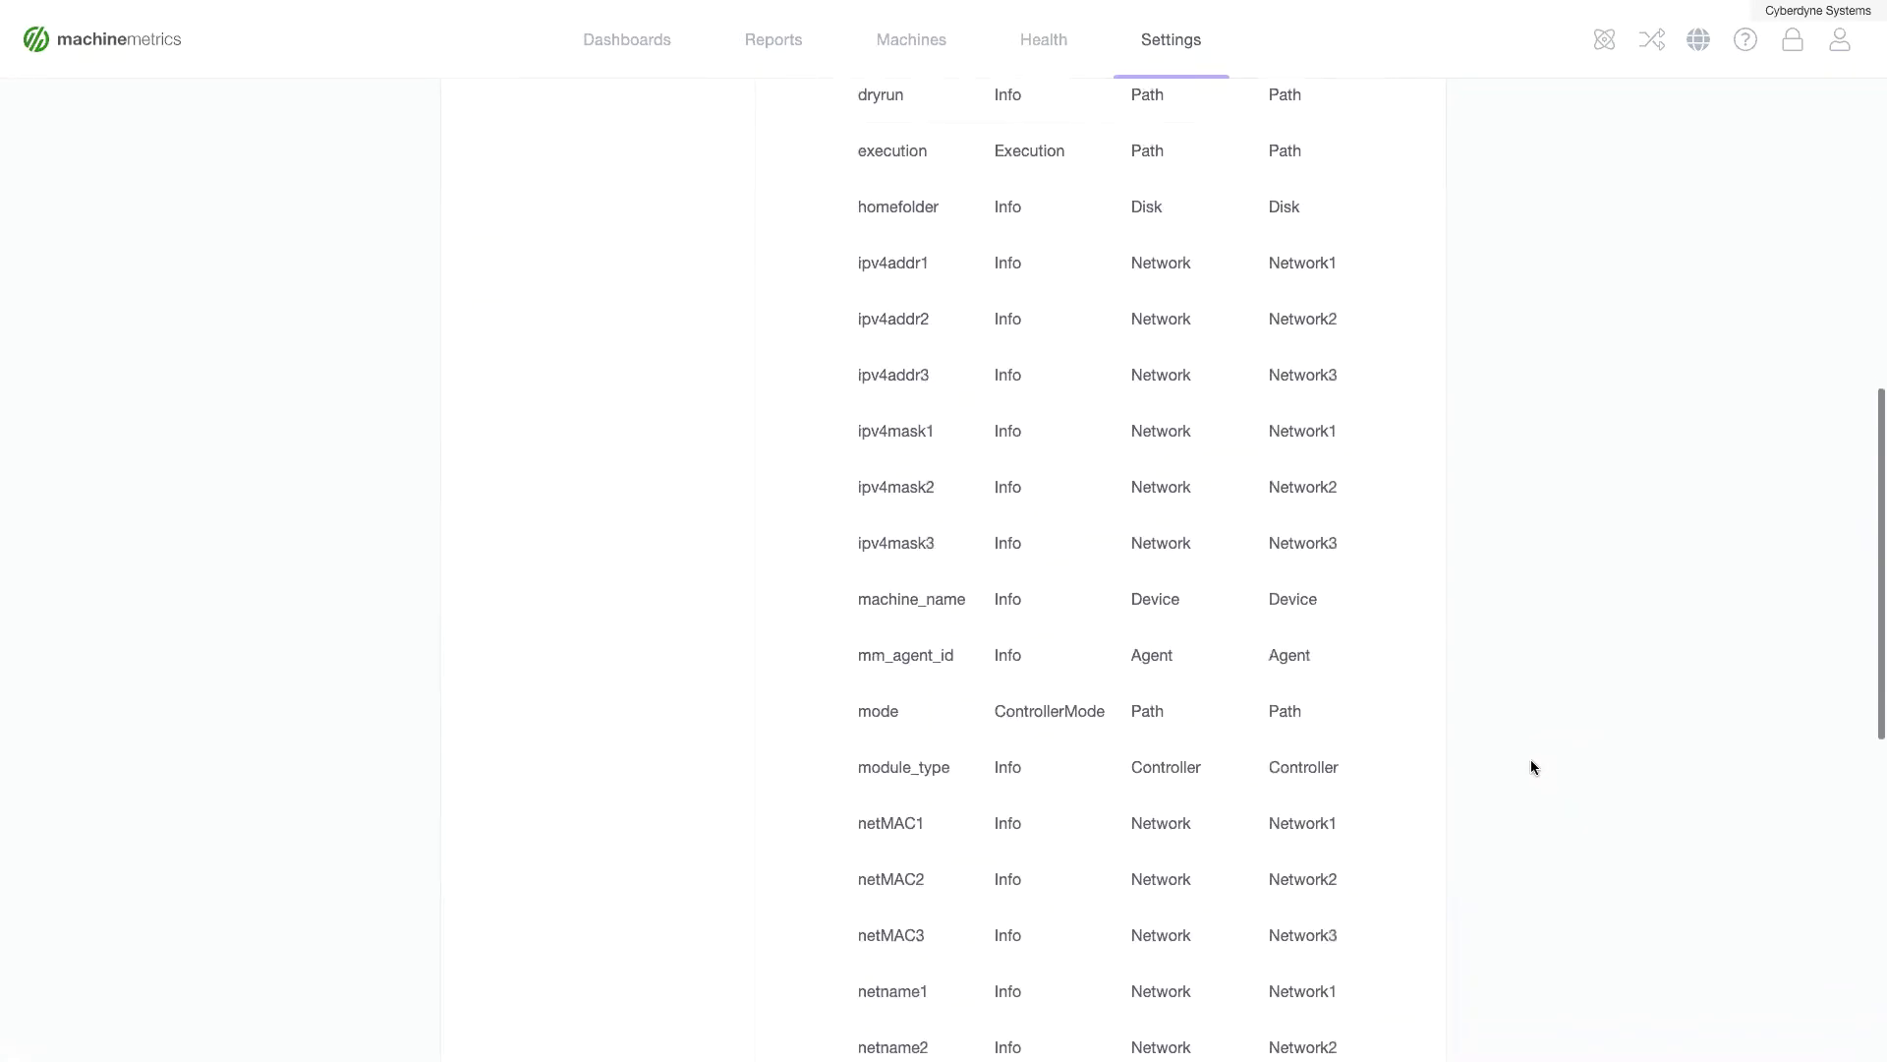
pyautogui.scroll(-3)
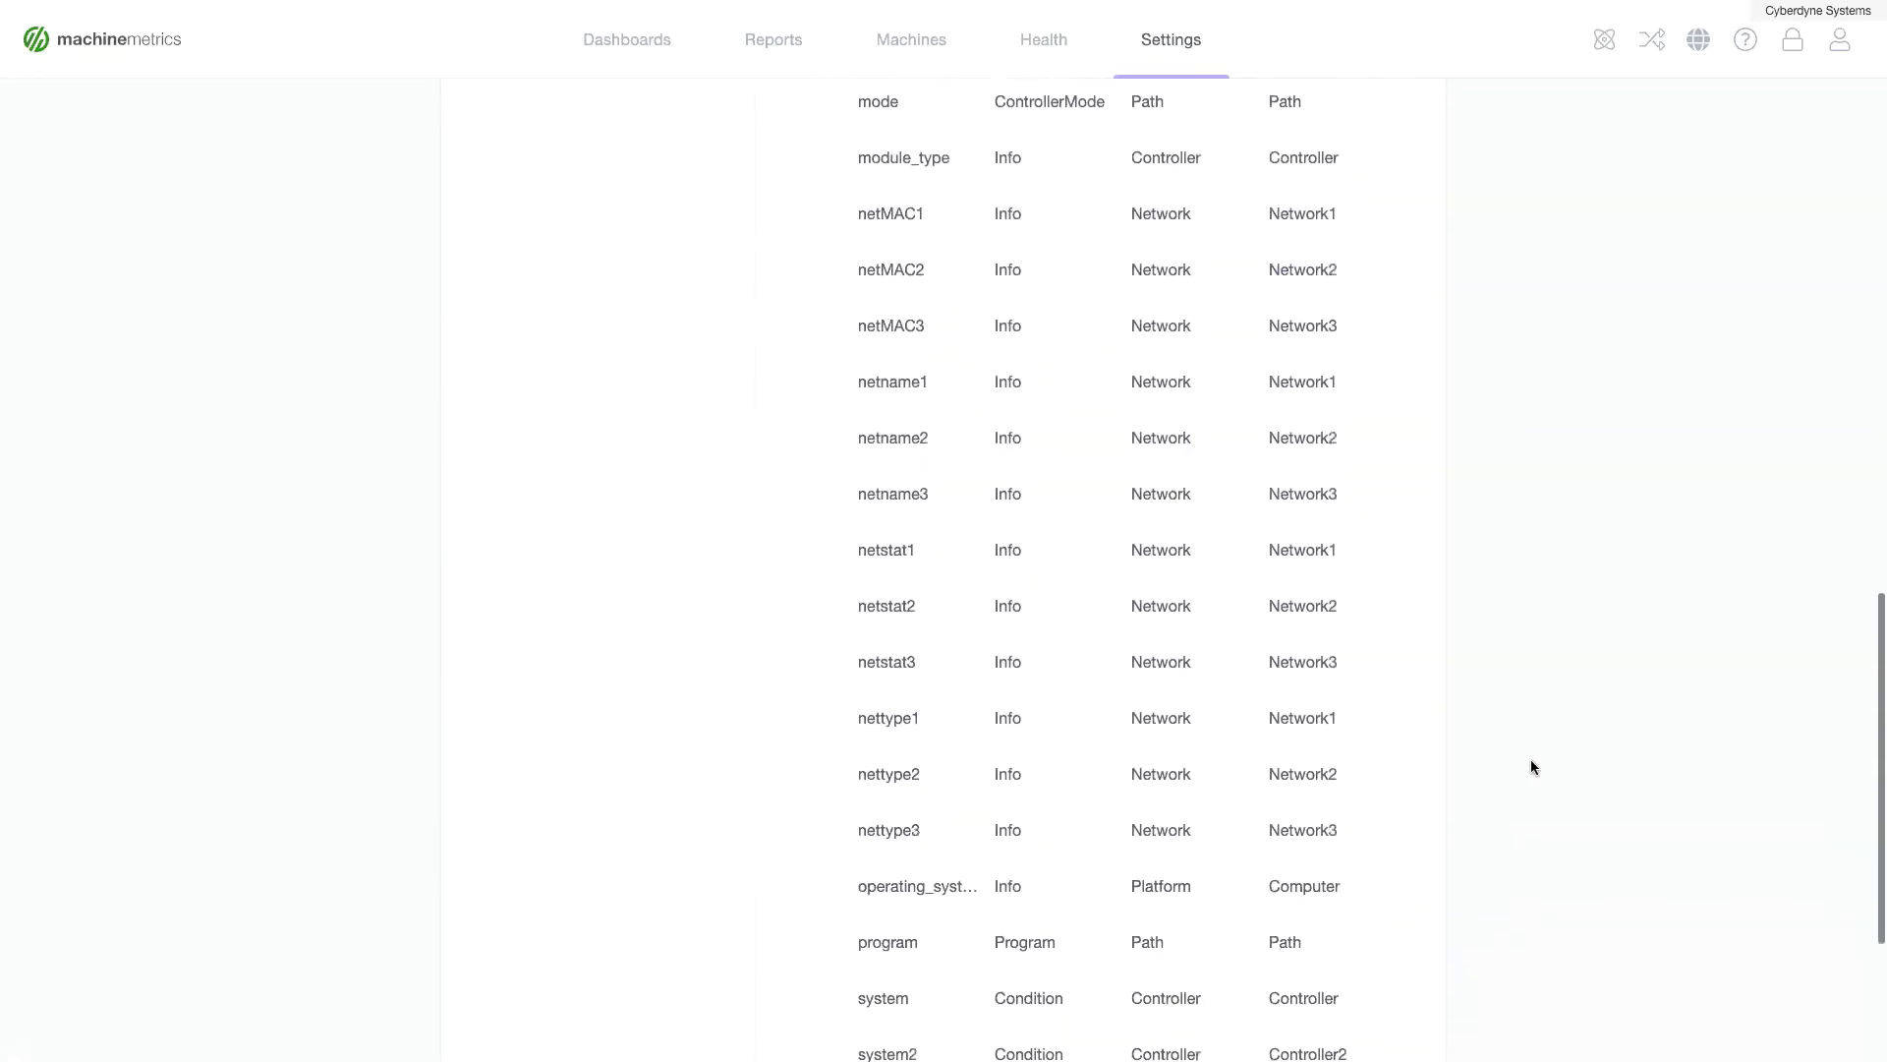
pyautogui.scroll(-3)
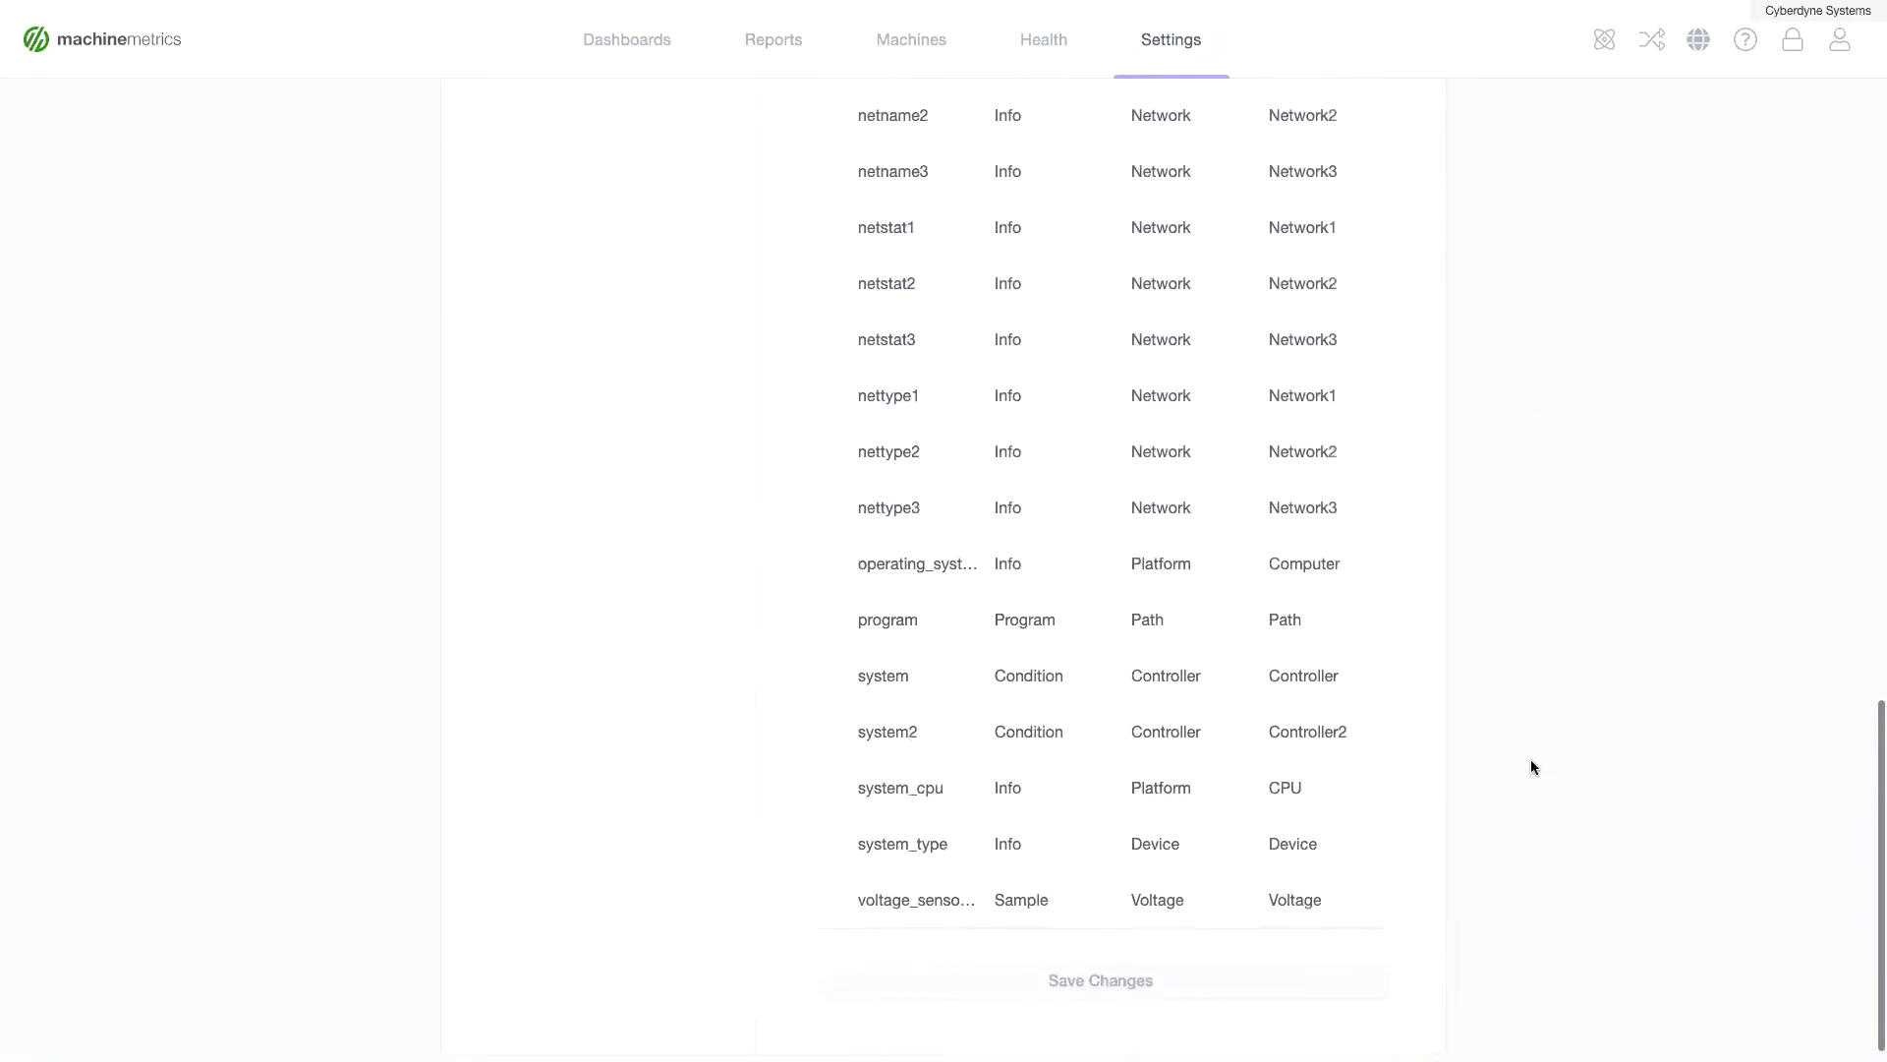
pyautogui.scroll(3)
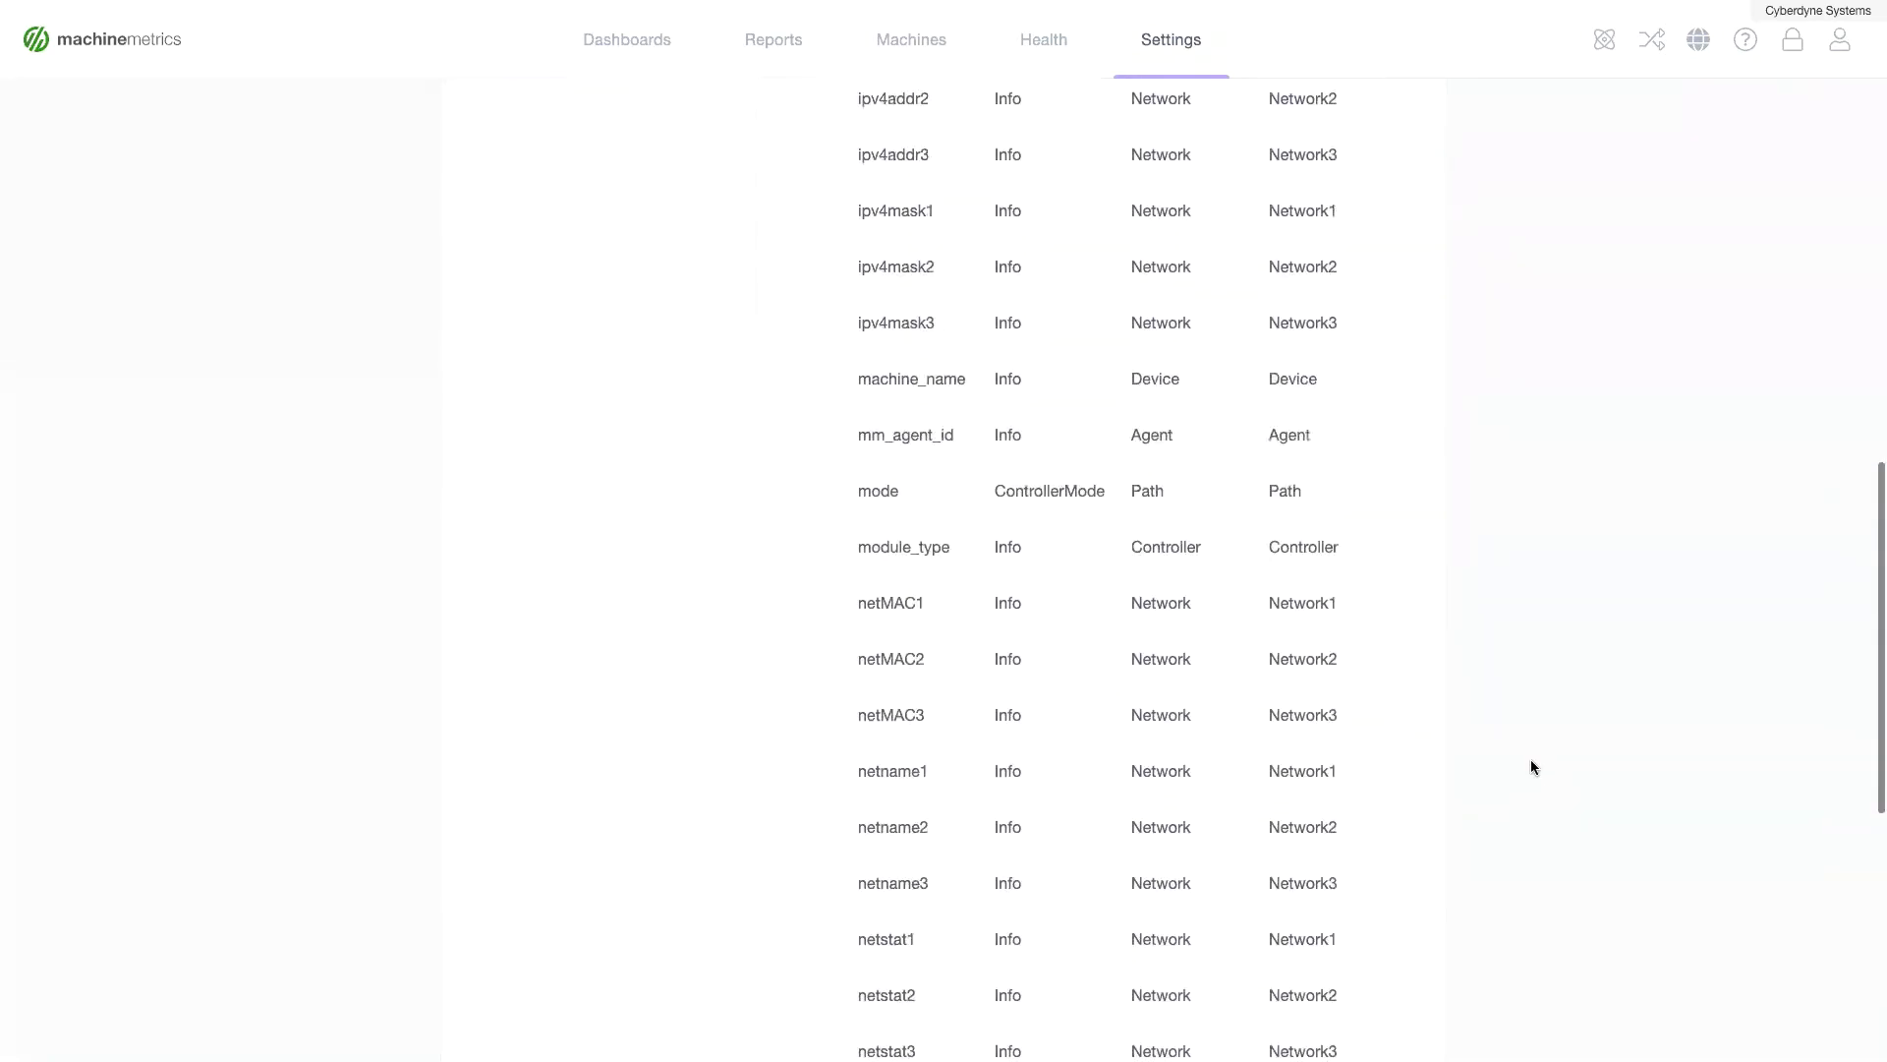
pyautogui.scroll(3)
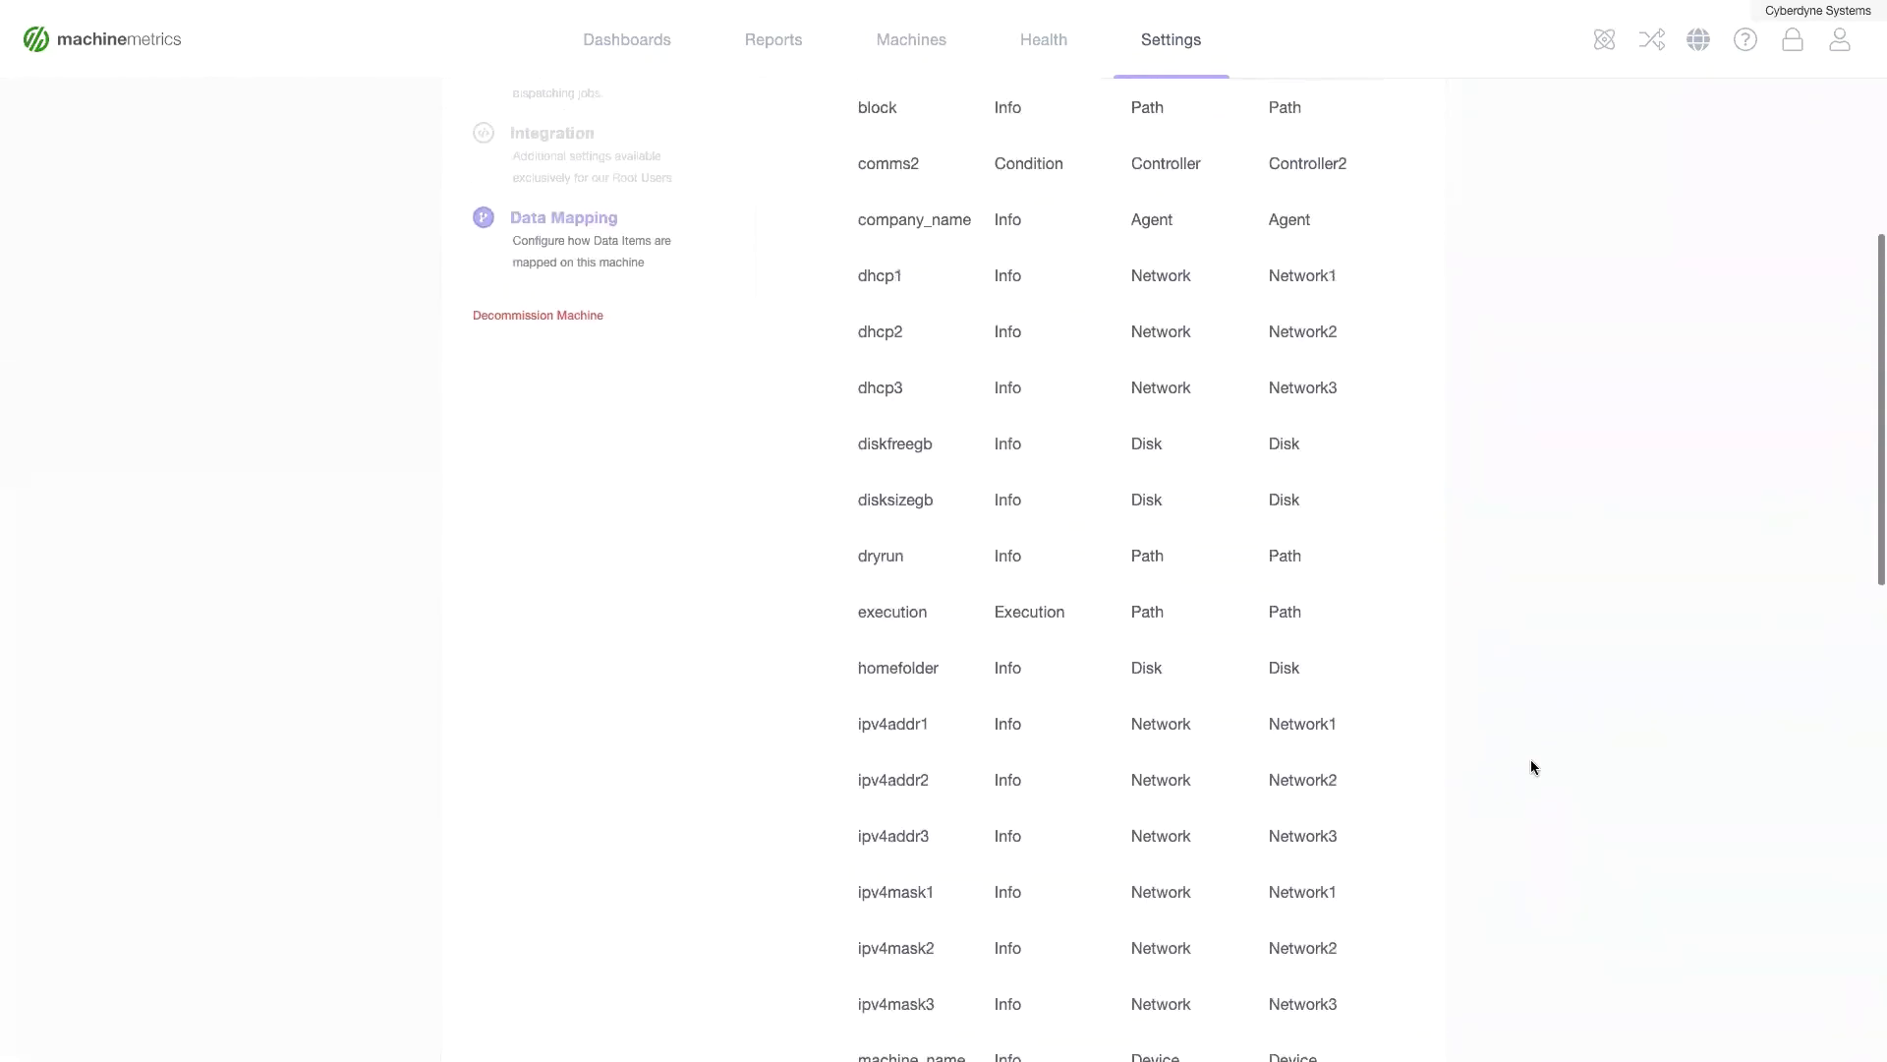
pyautogui.scroll(3)
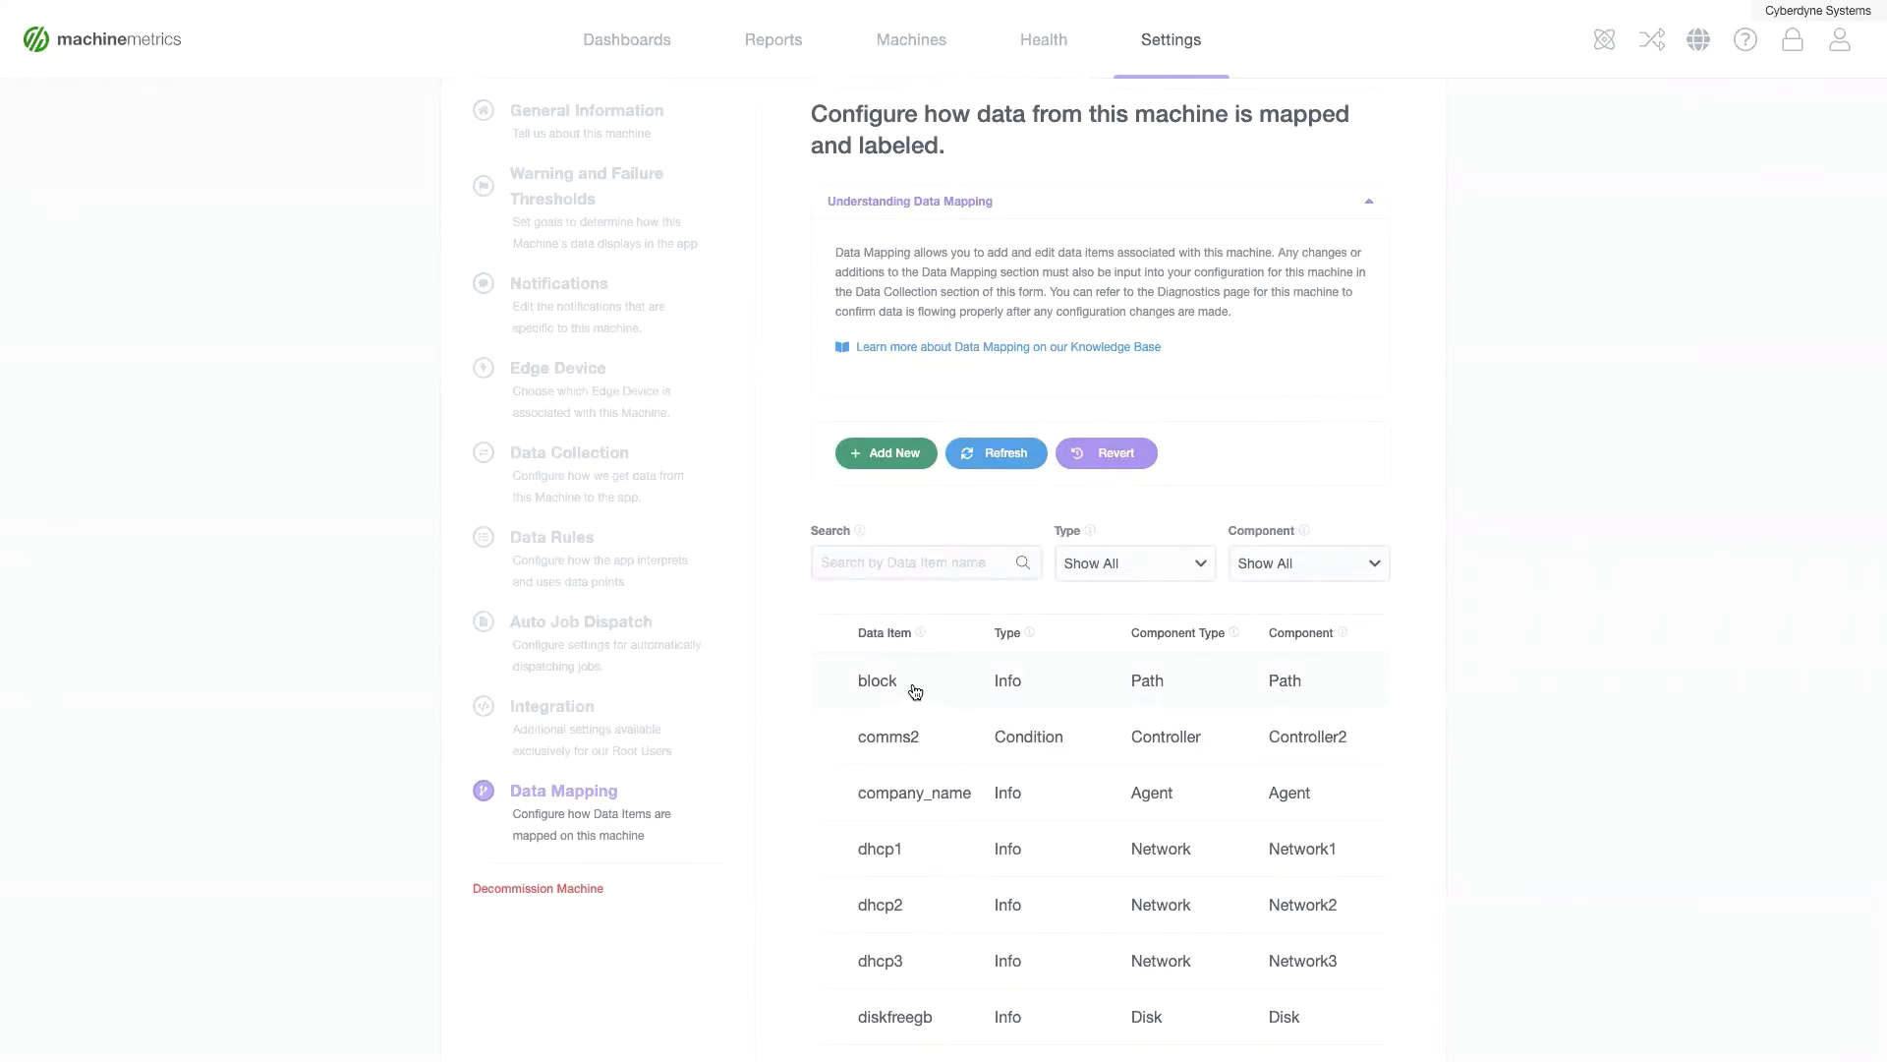
# Inspect the 'block' data item's component type and cancel without changes
pyautogui.click(877, 680)
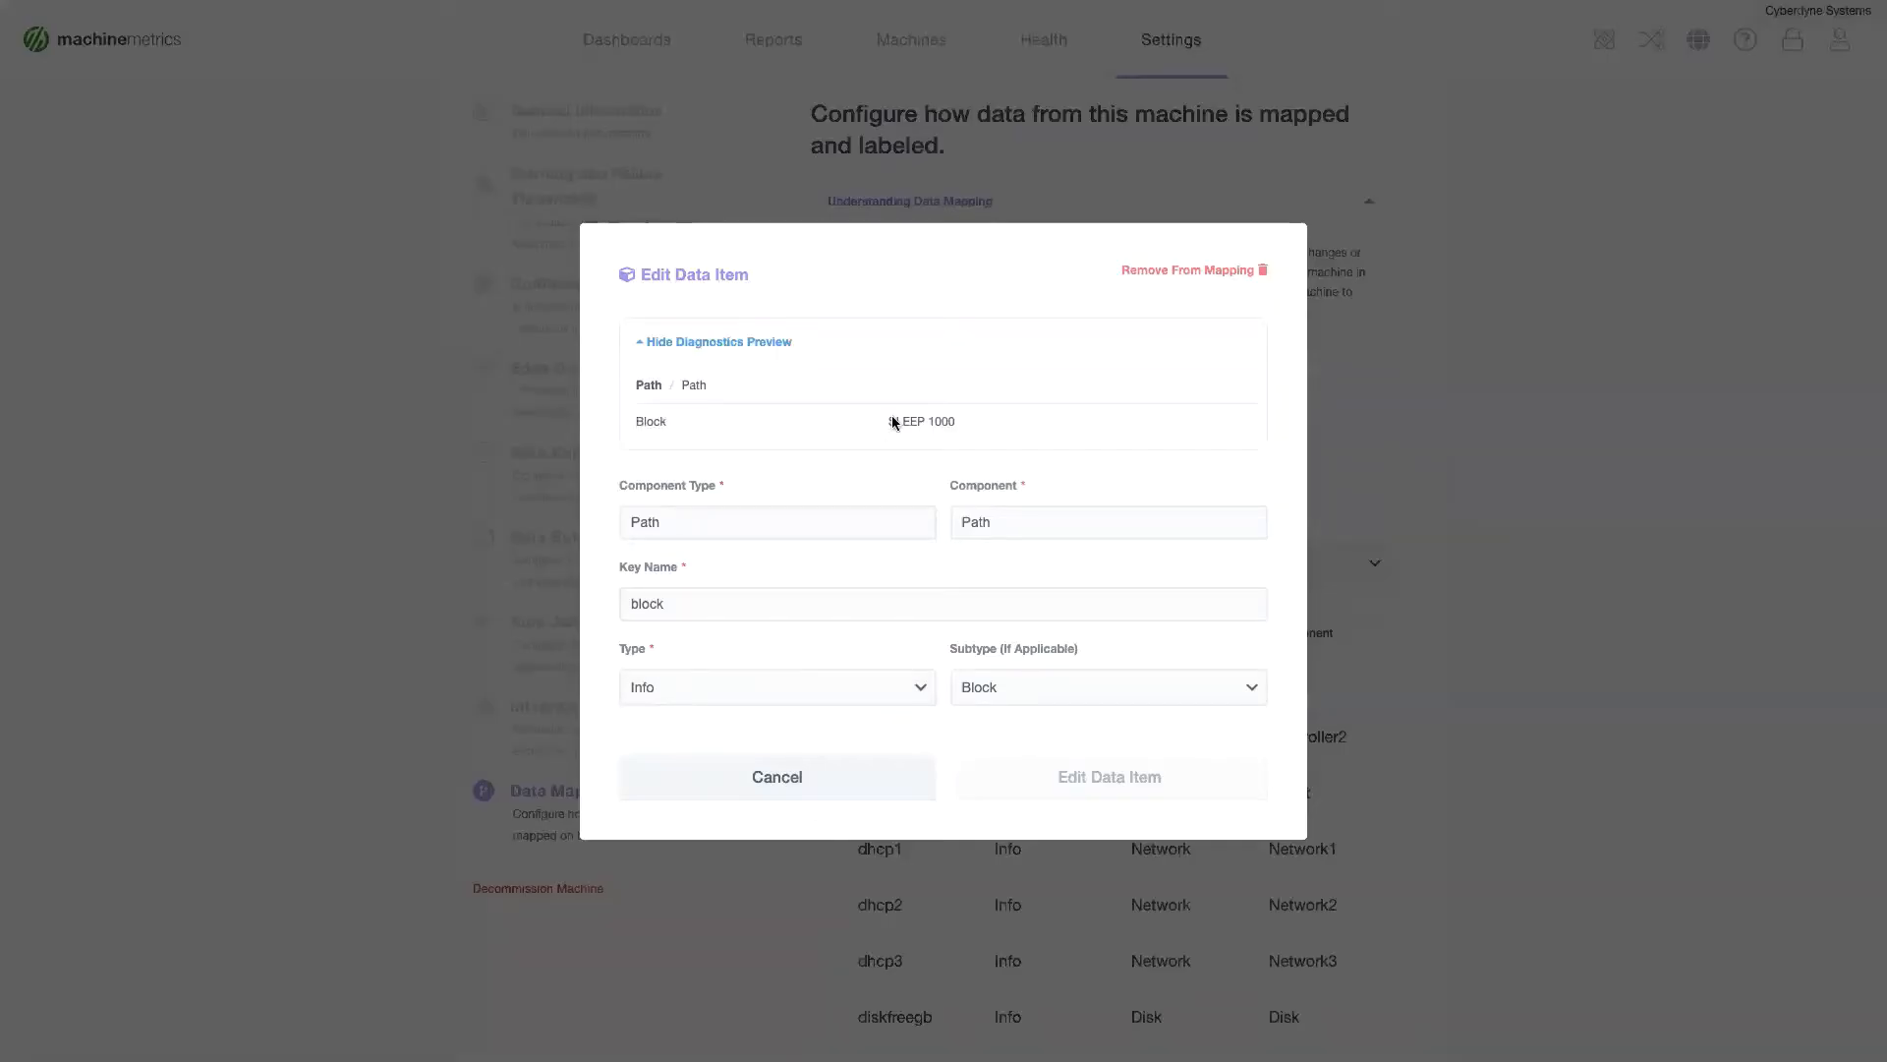
pyautogui.click(776, 521)
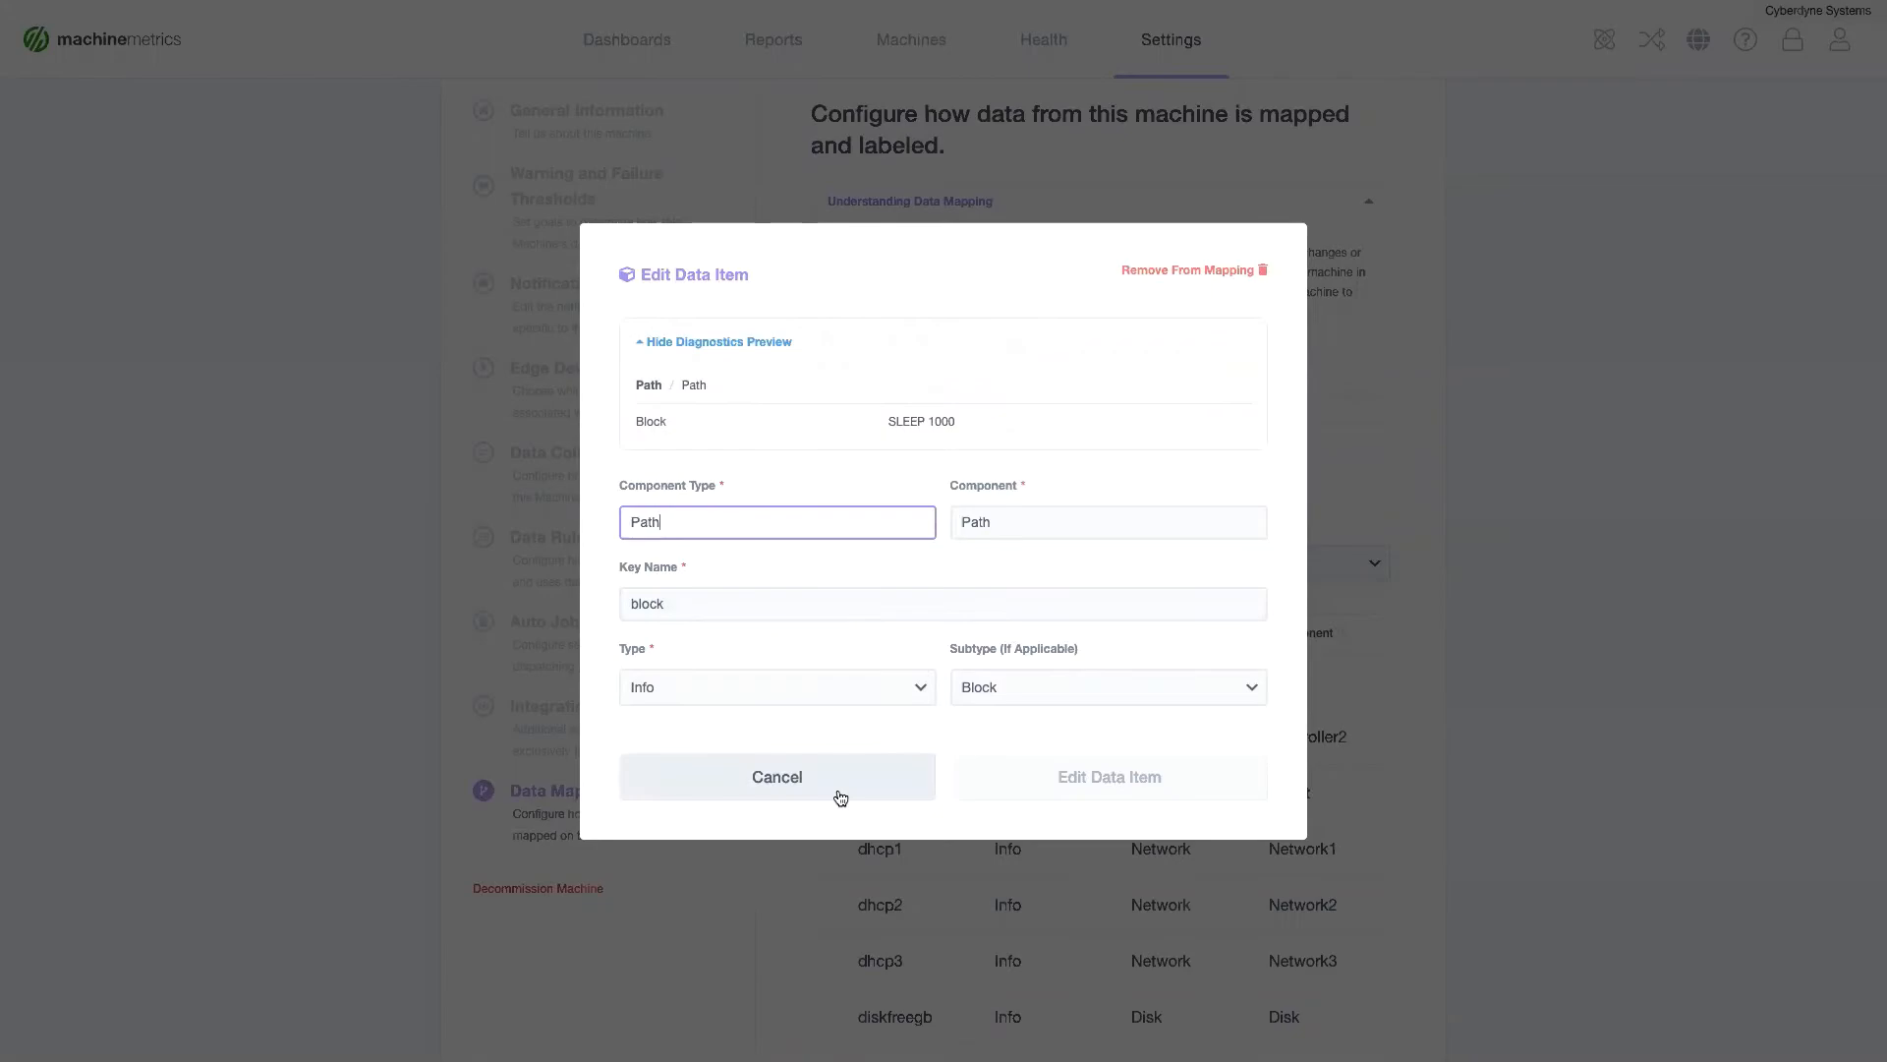
pyautogui.click(776, 777)
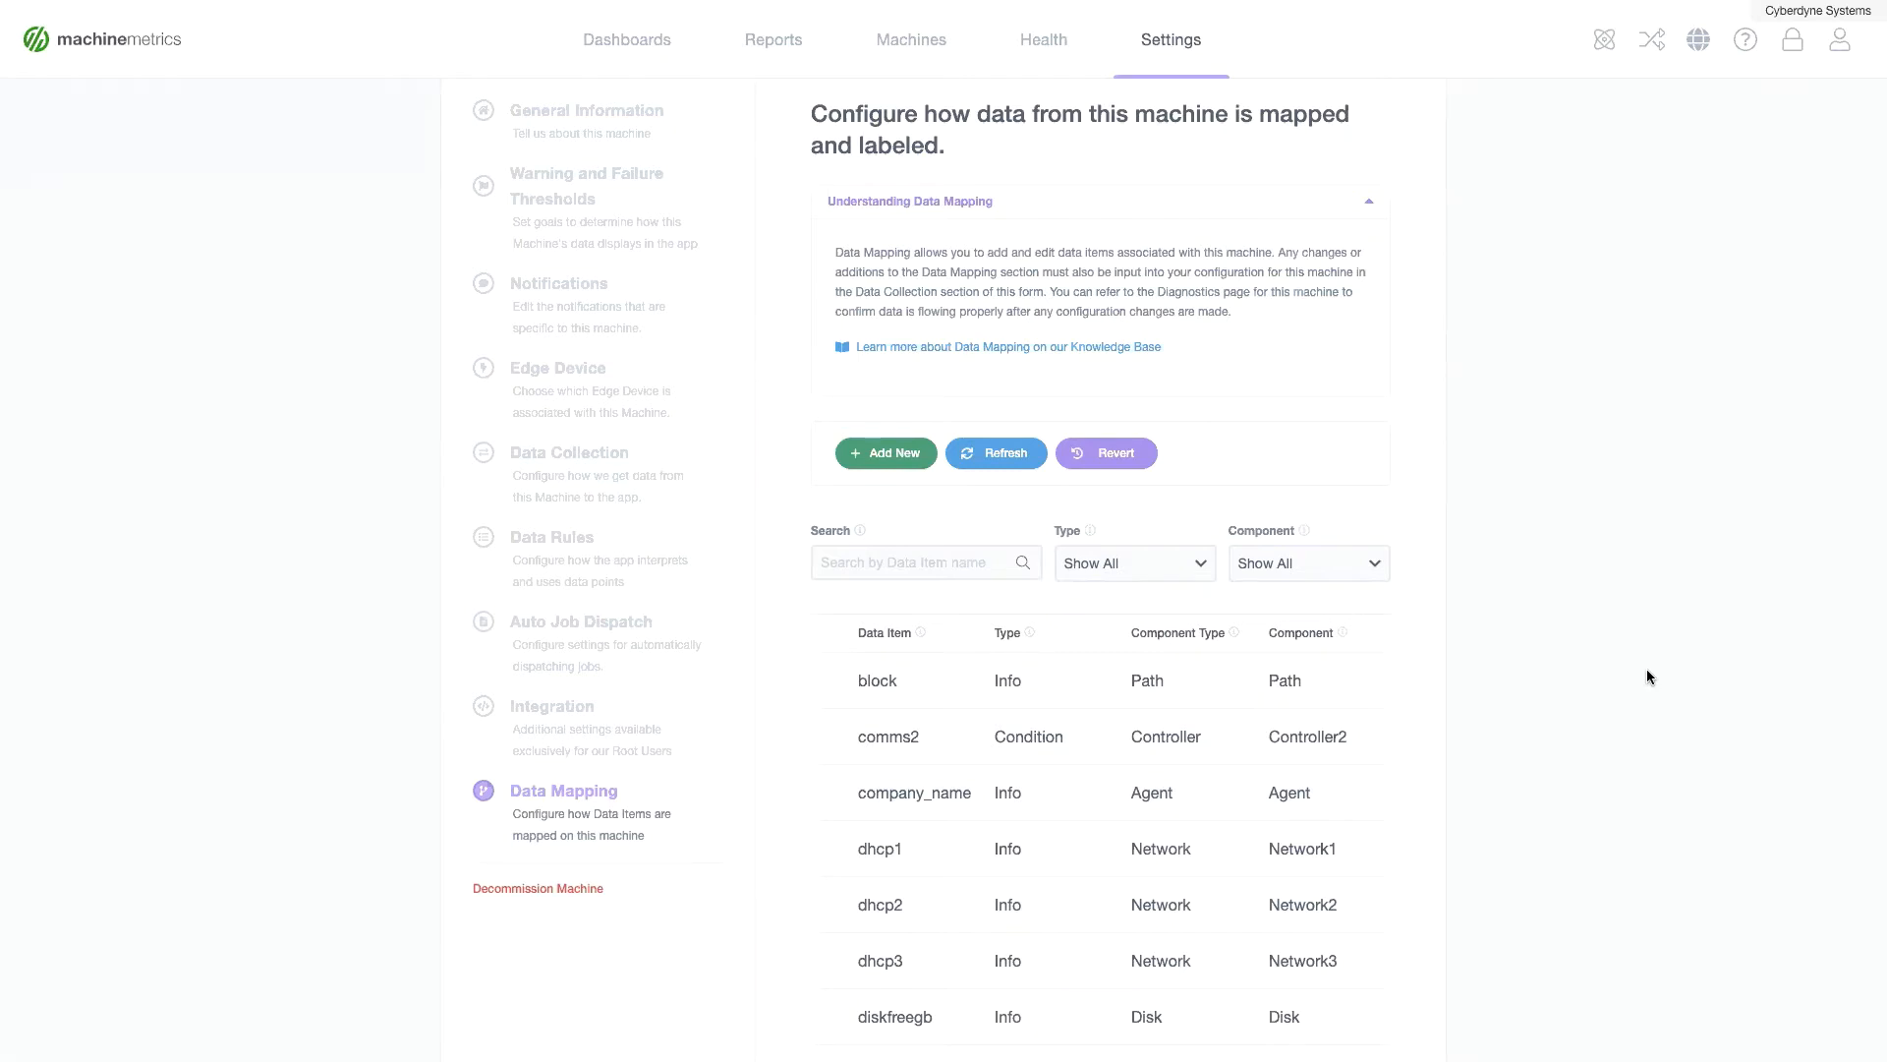
pyautogui.moveTo(629, 593)
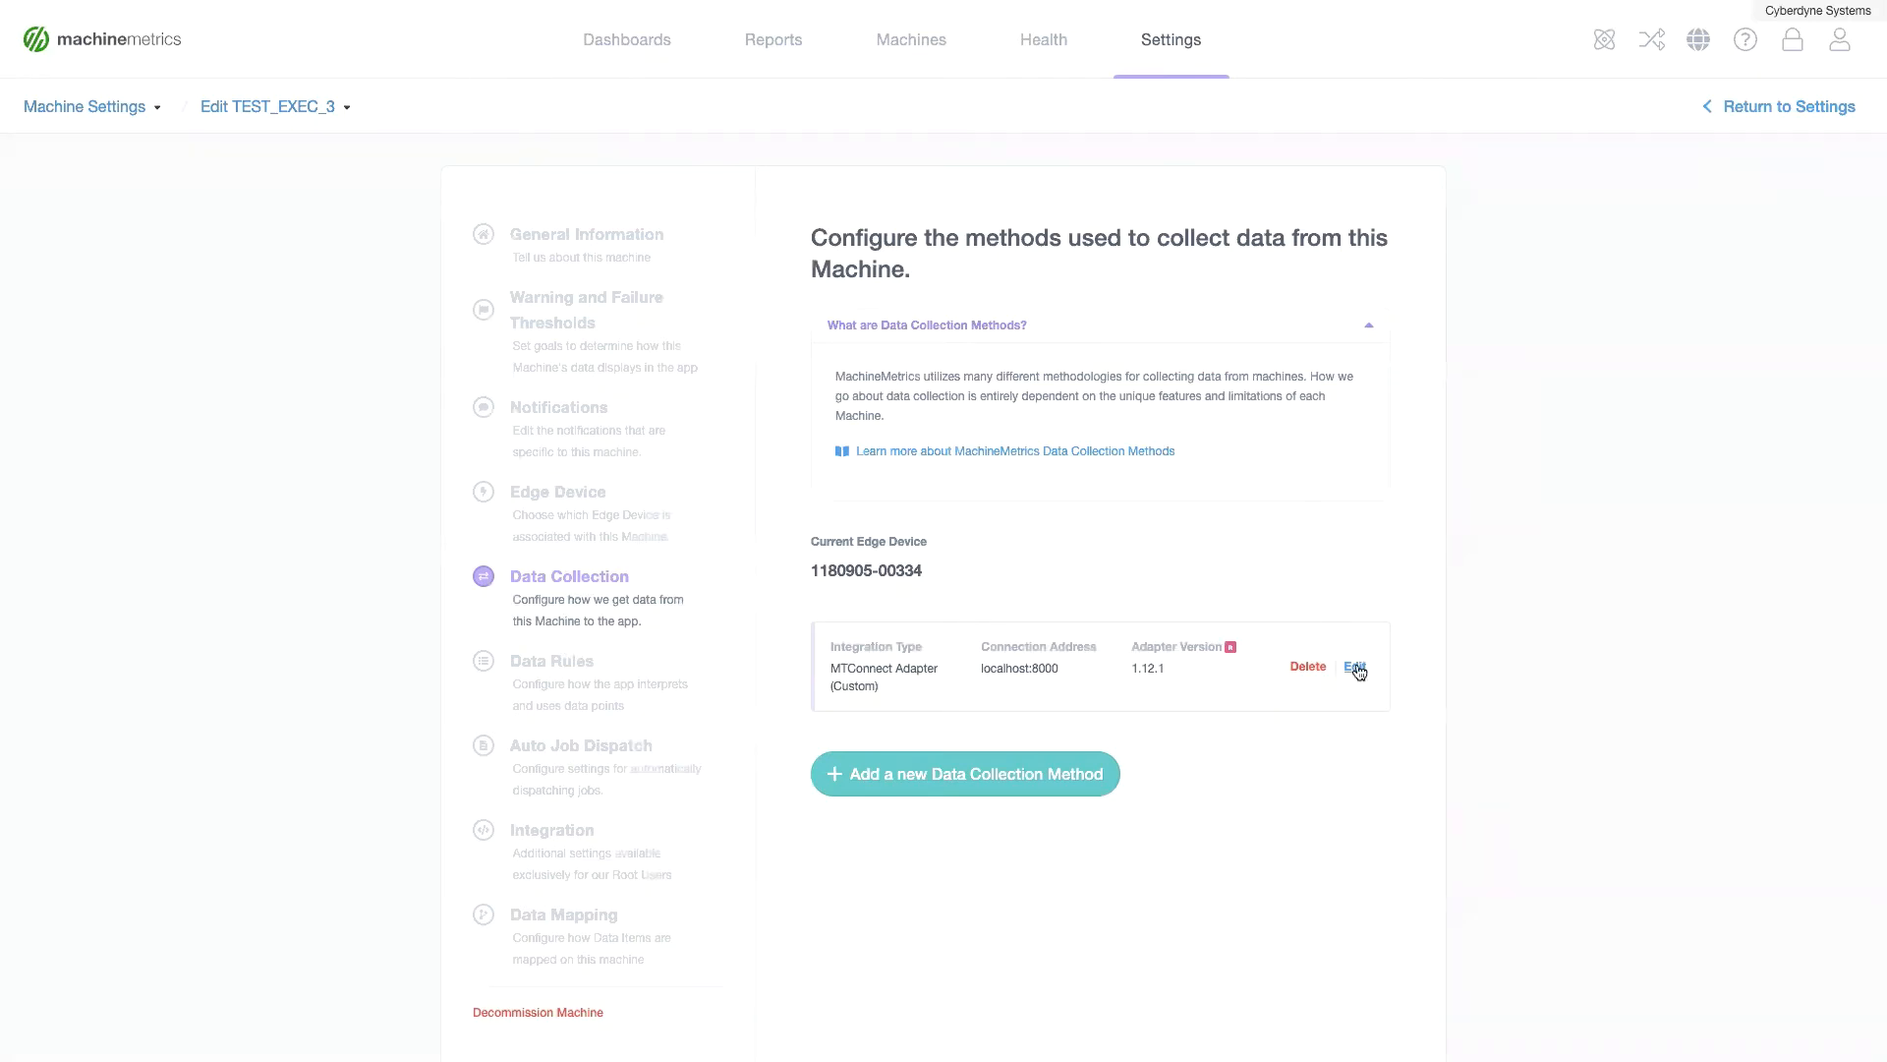
# Add a 'voltage_sensor_3:' entry with 'value:' to the MTConnect adapter YAML and save it
pyautogui.click(1357, 667)
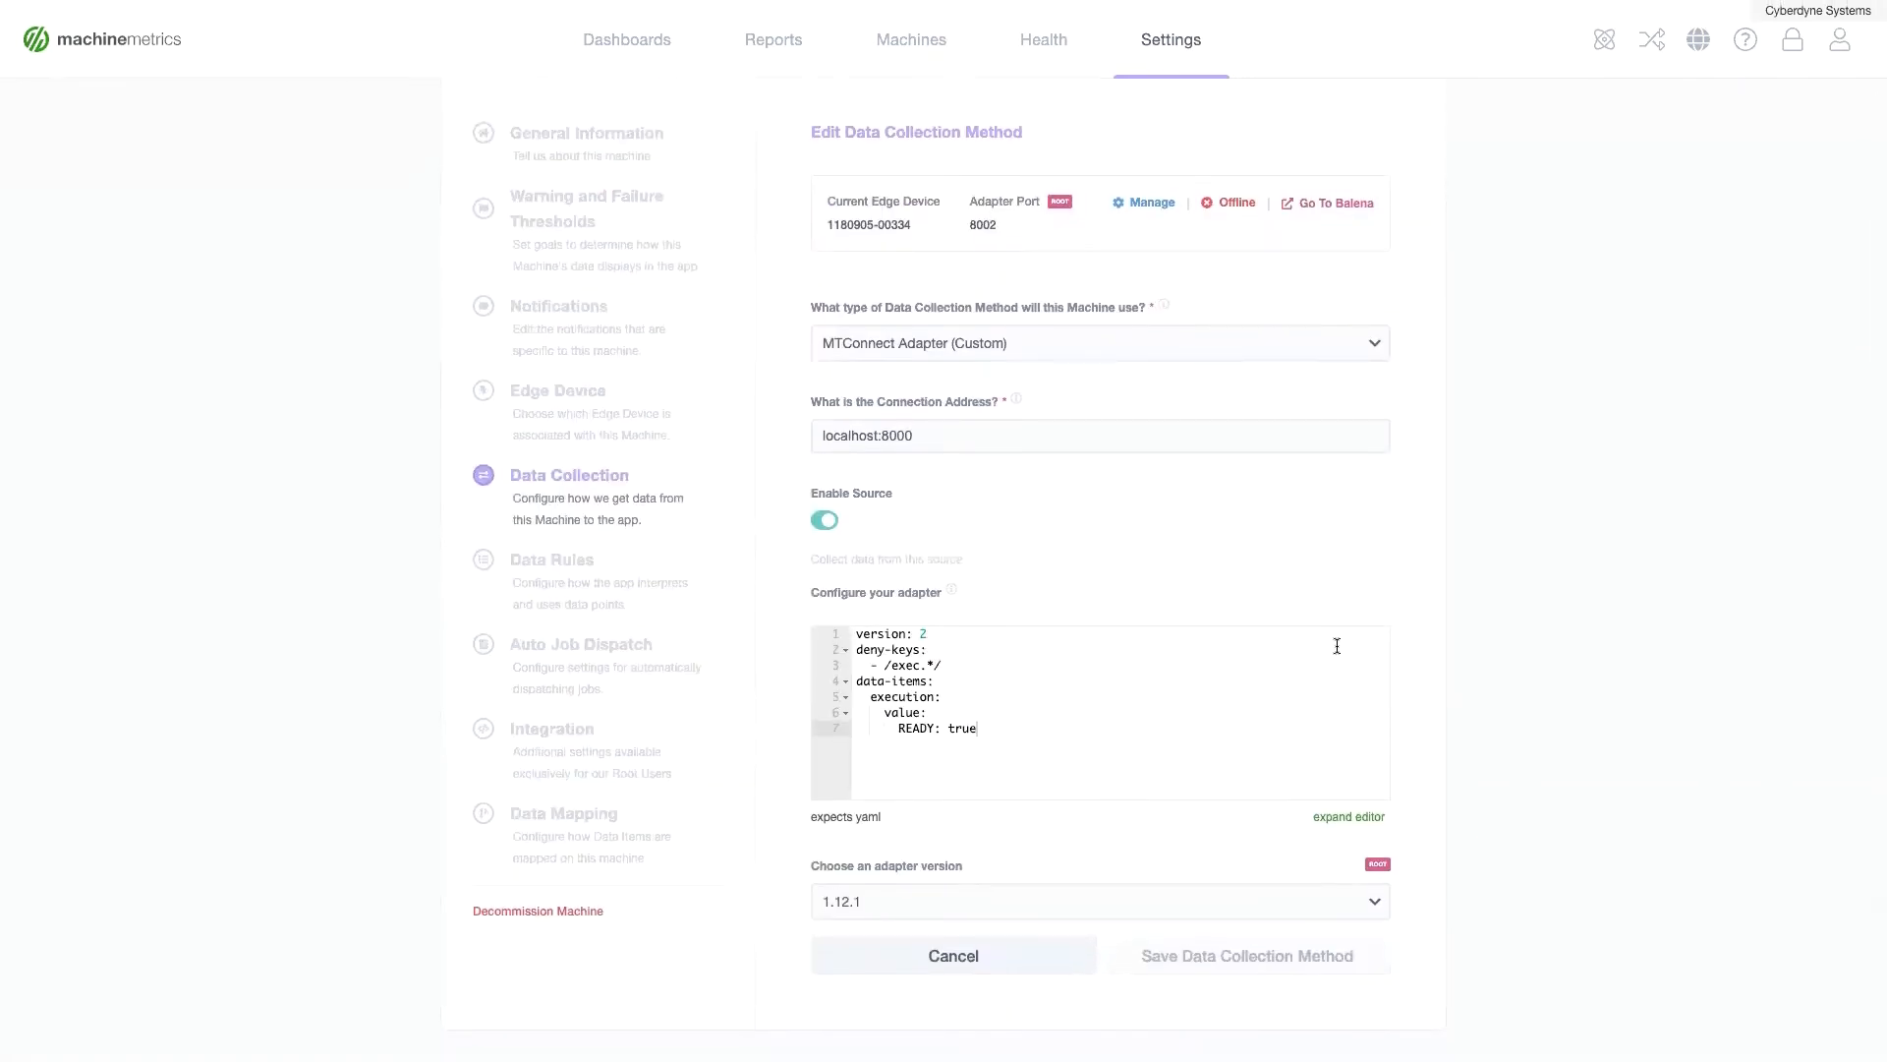
pyautogui.moveTo(1044, 722)
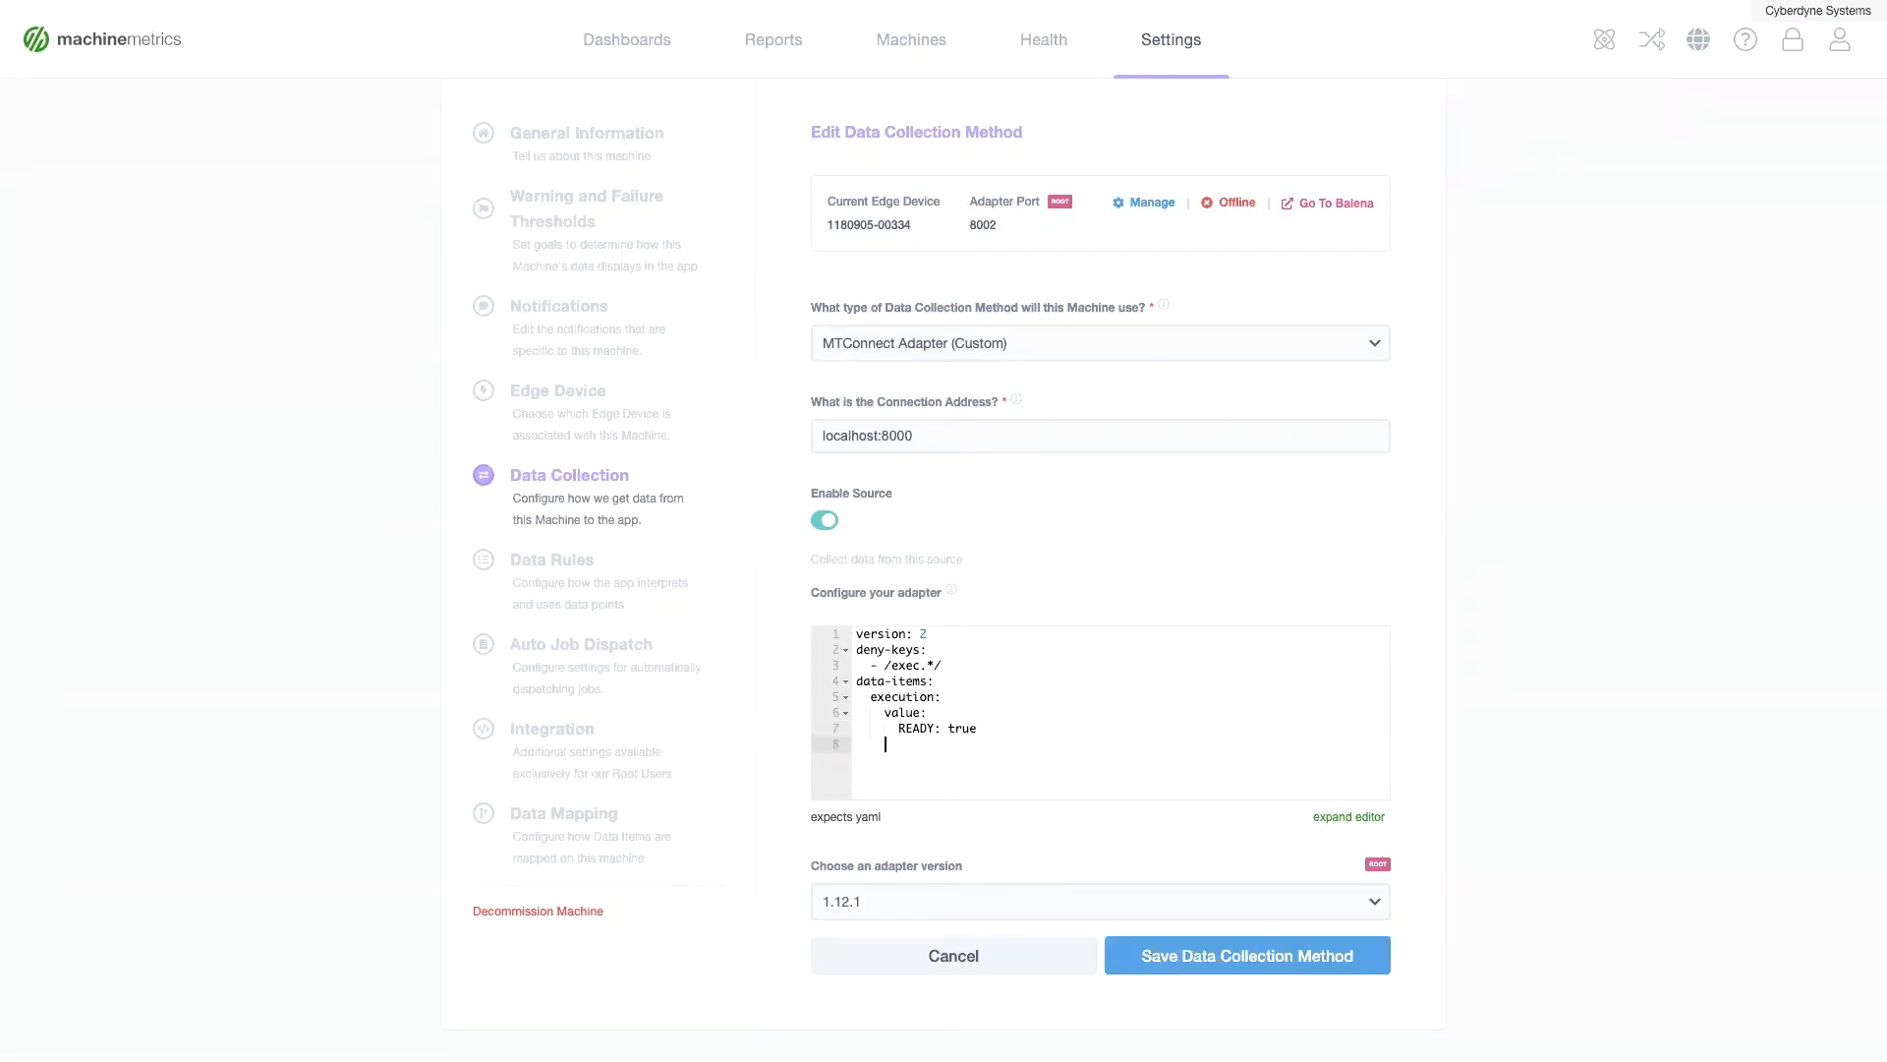
pyautogui.write('vol')
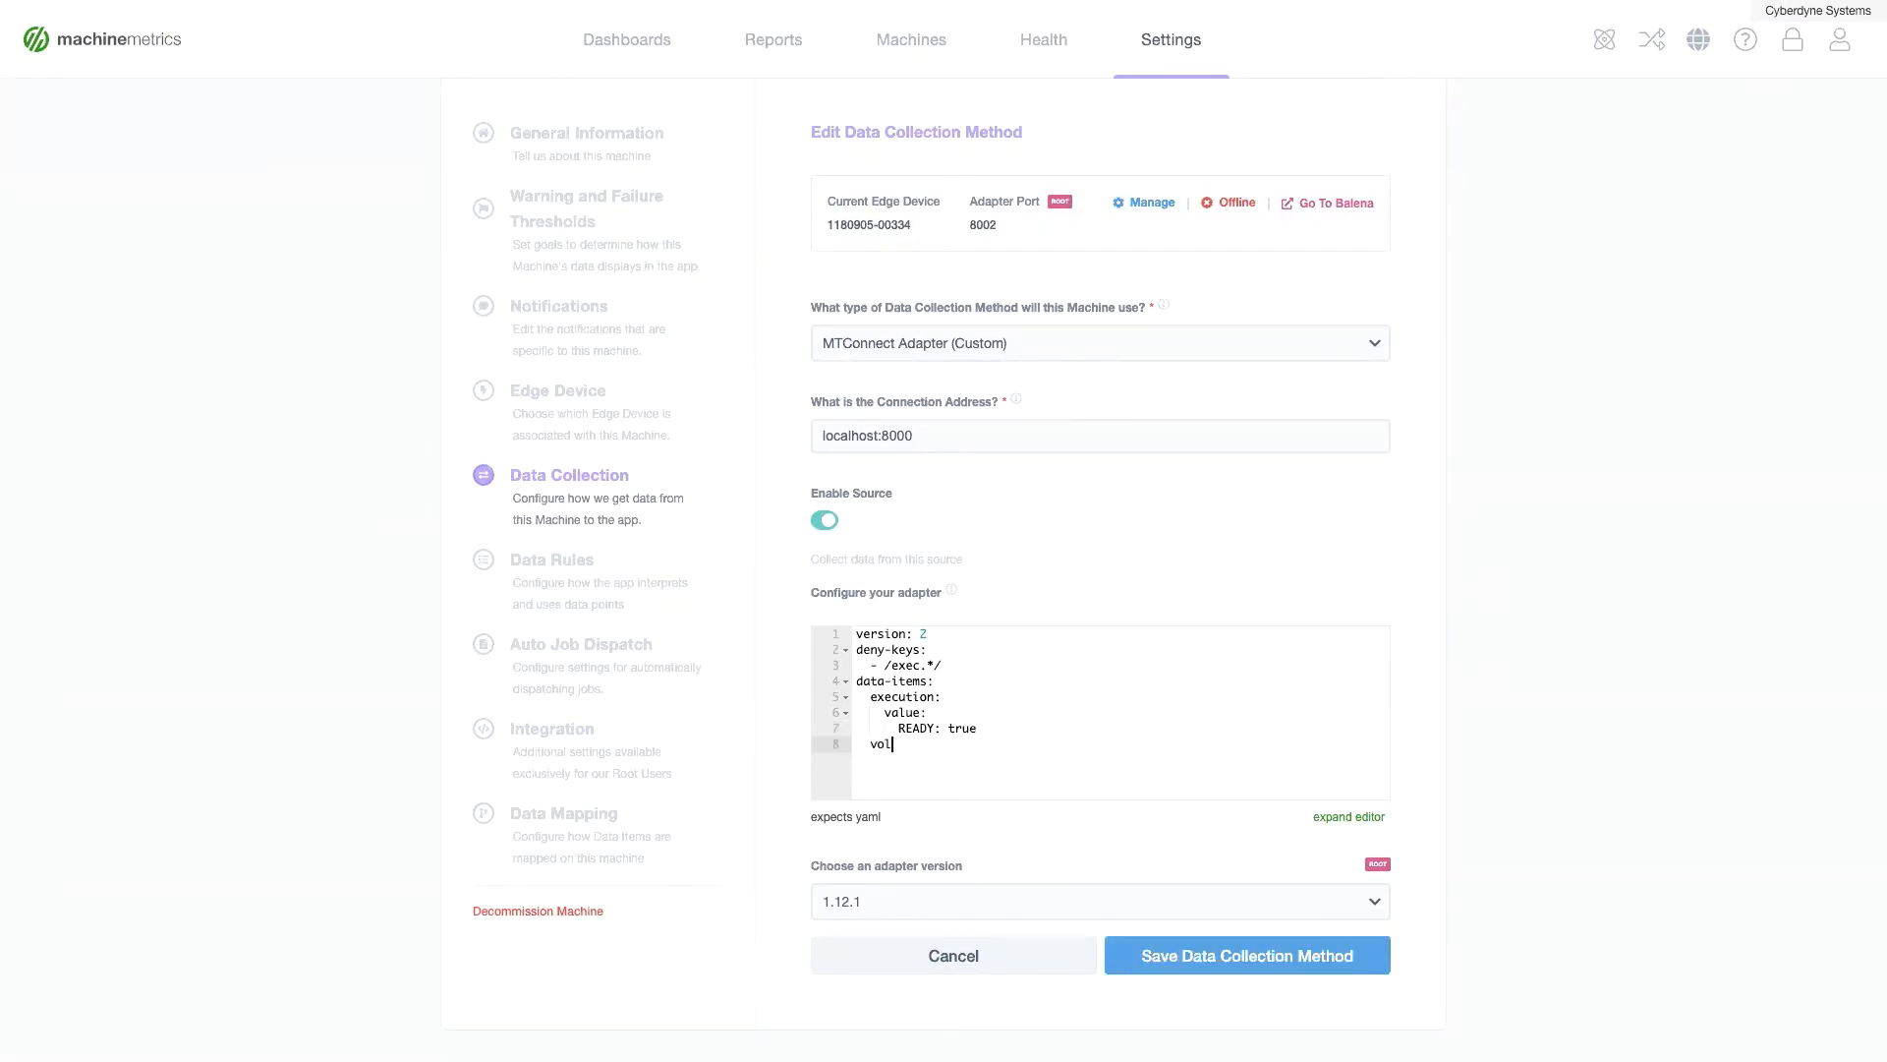
pyautogui.write('tage_sensor_')
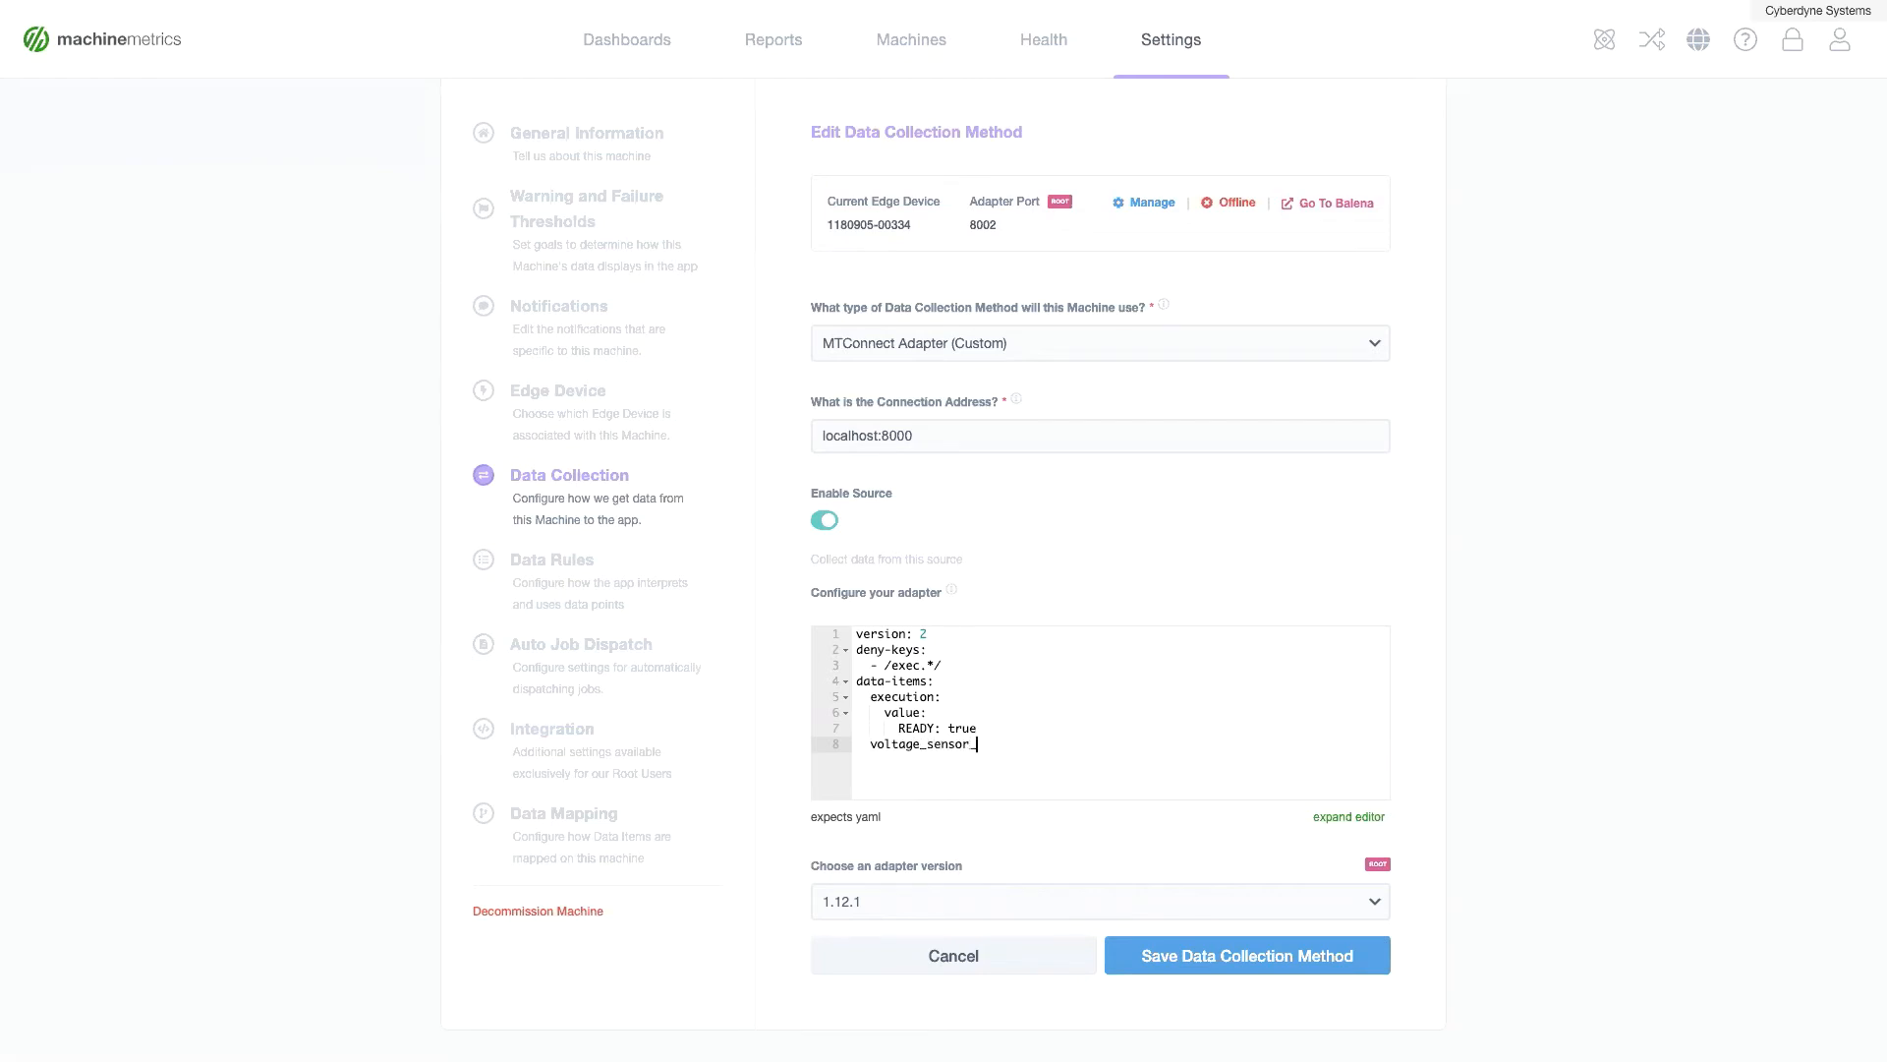
pyautogui.write('3:')
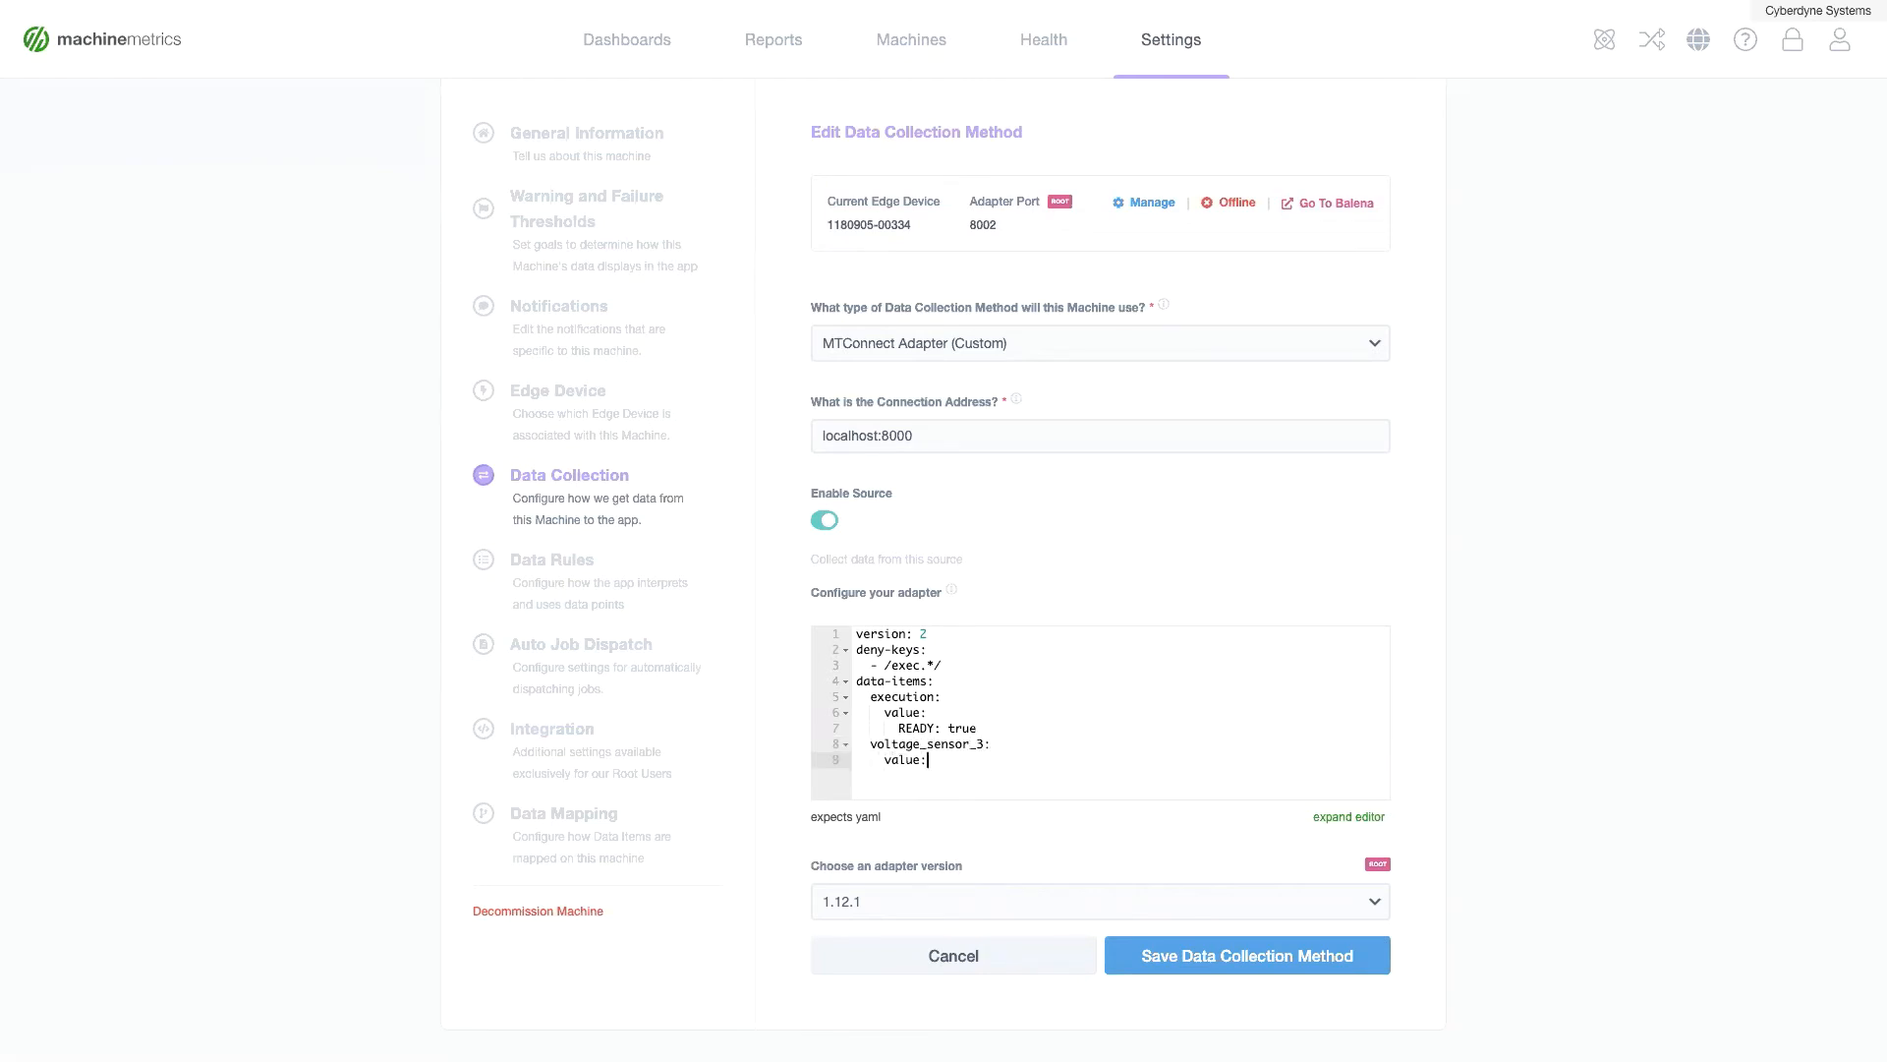
pyautogui.click(565, 811)
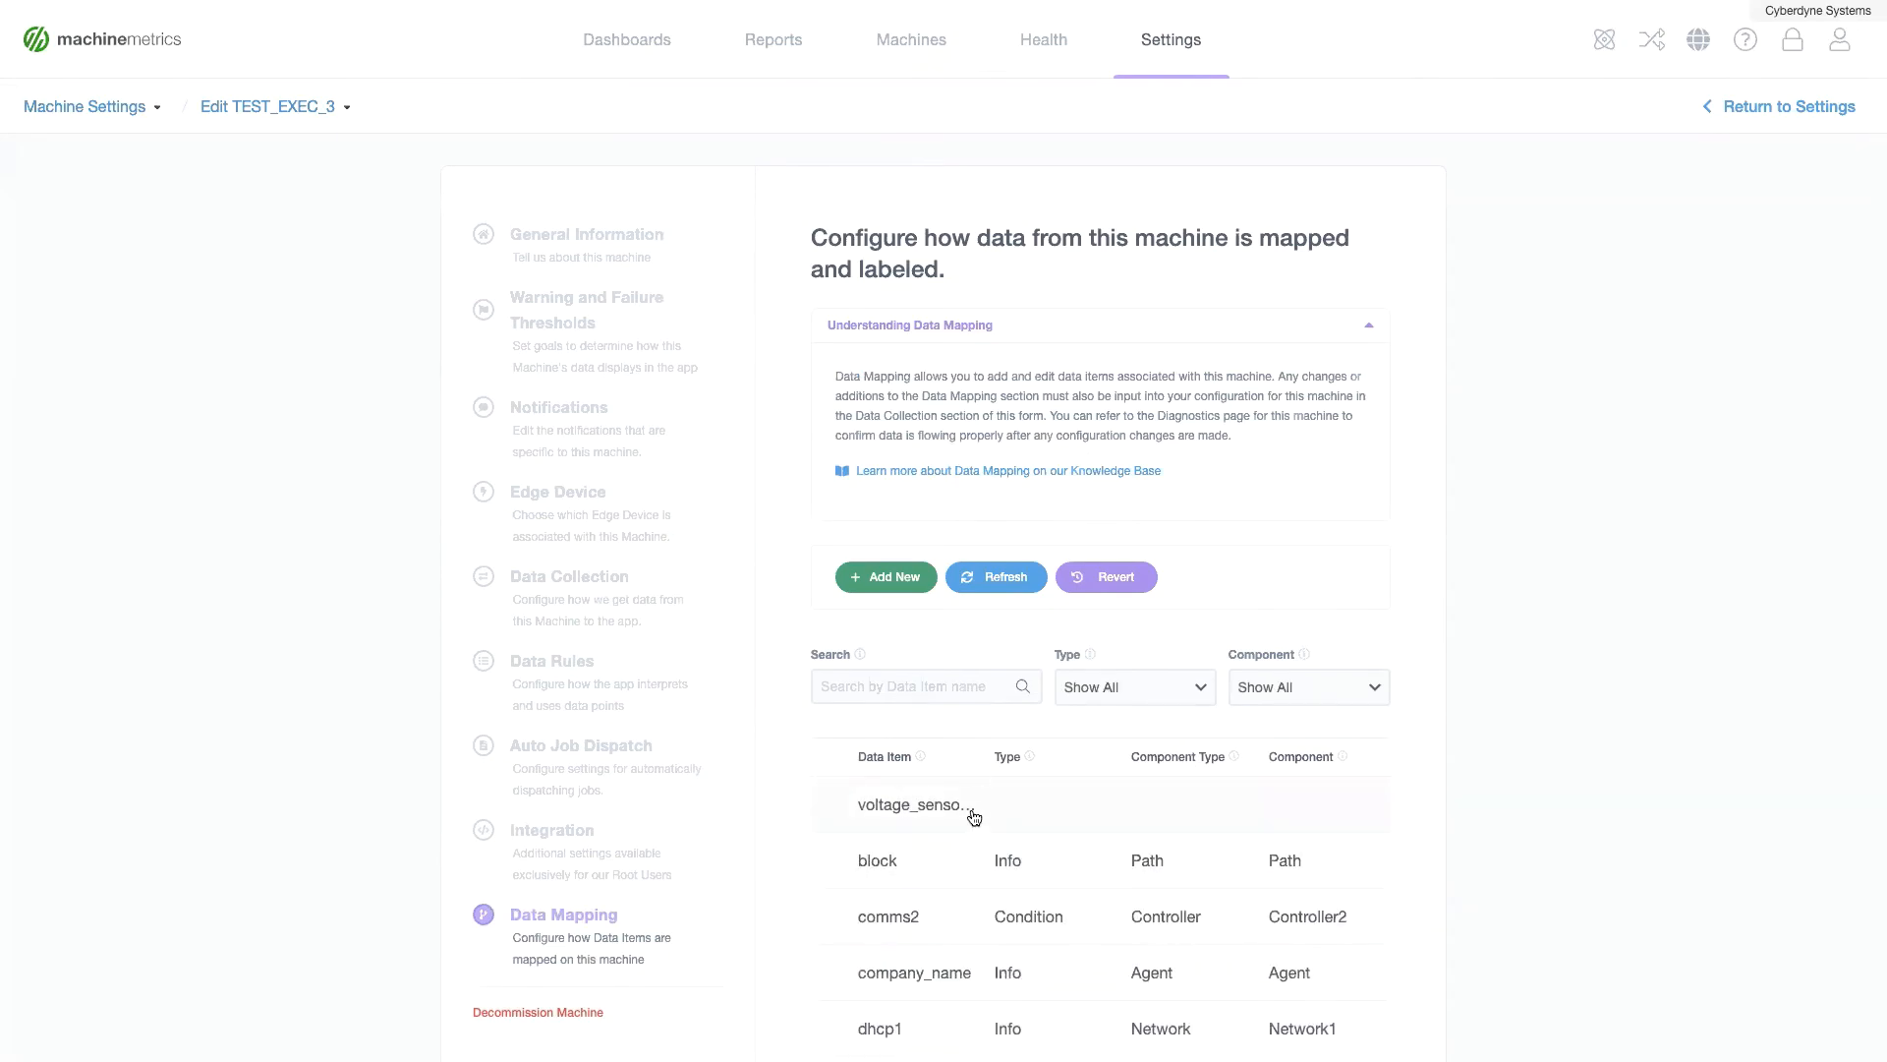
# Start a new data item for the voltage_sensor_3 row in Data Mapping
pyautogui.click(914, 804)
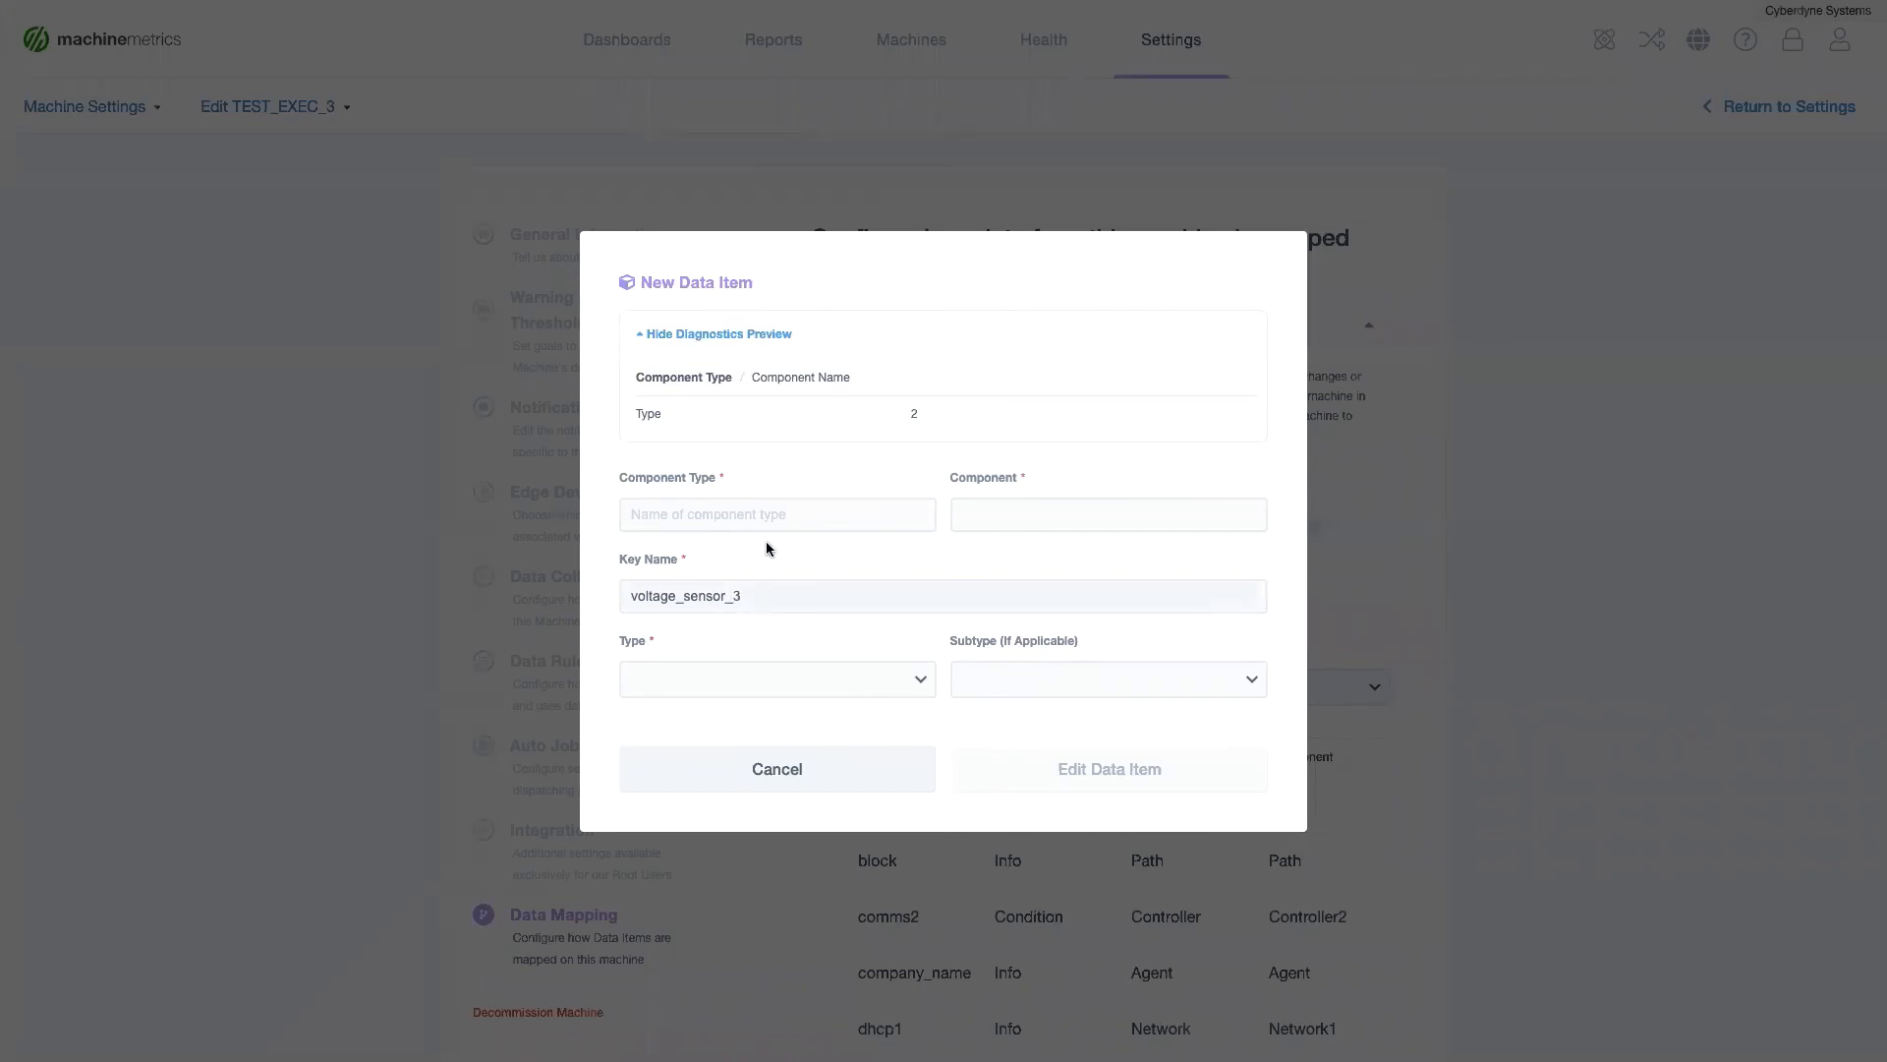
# Set the item's component type to Voltage and list its data type options
pyautogui.click(777, 513)
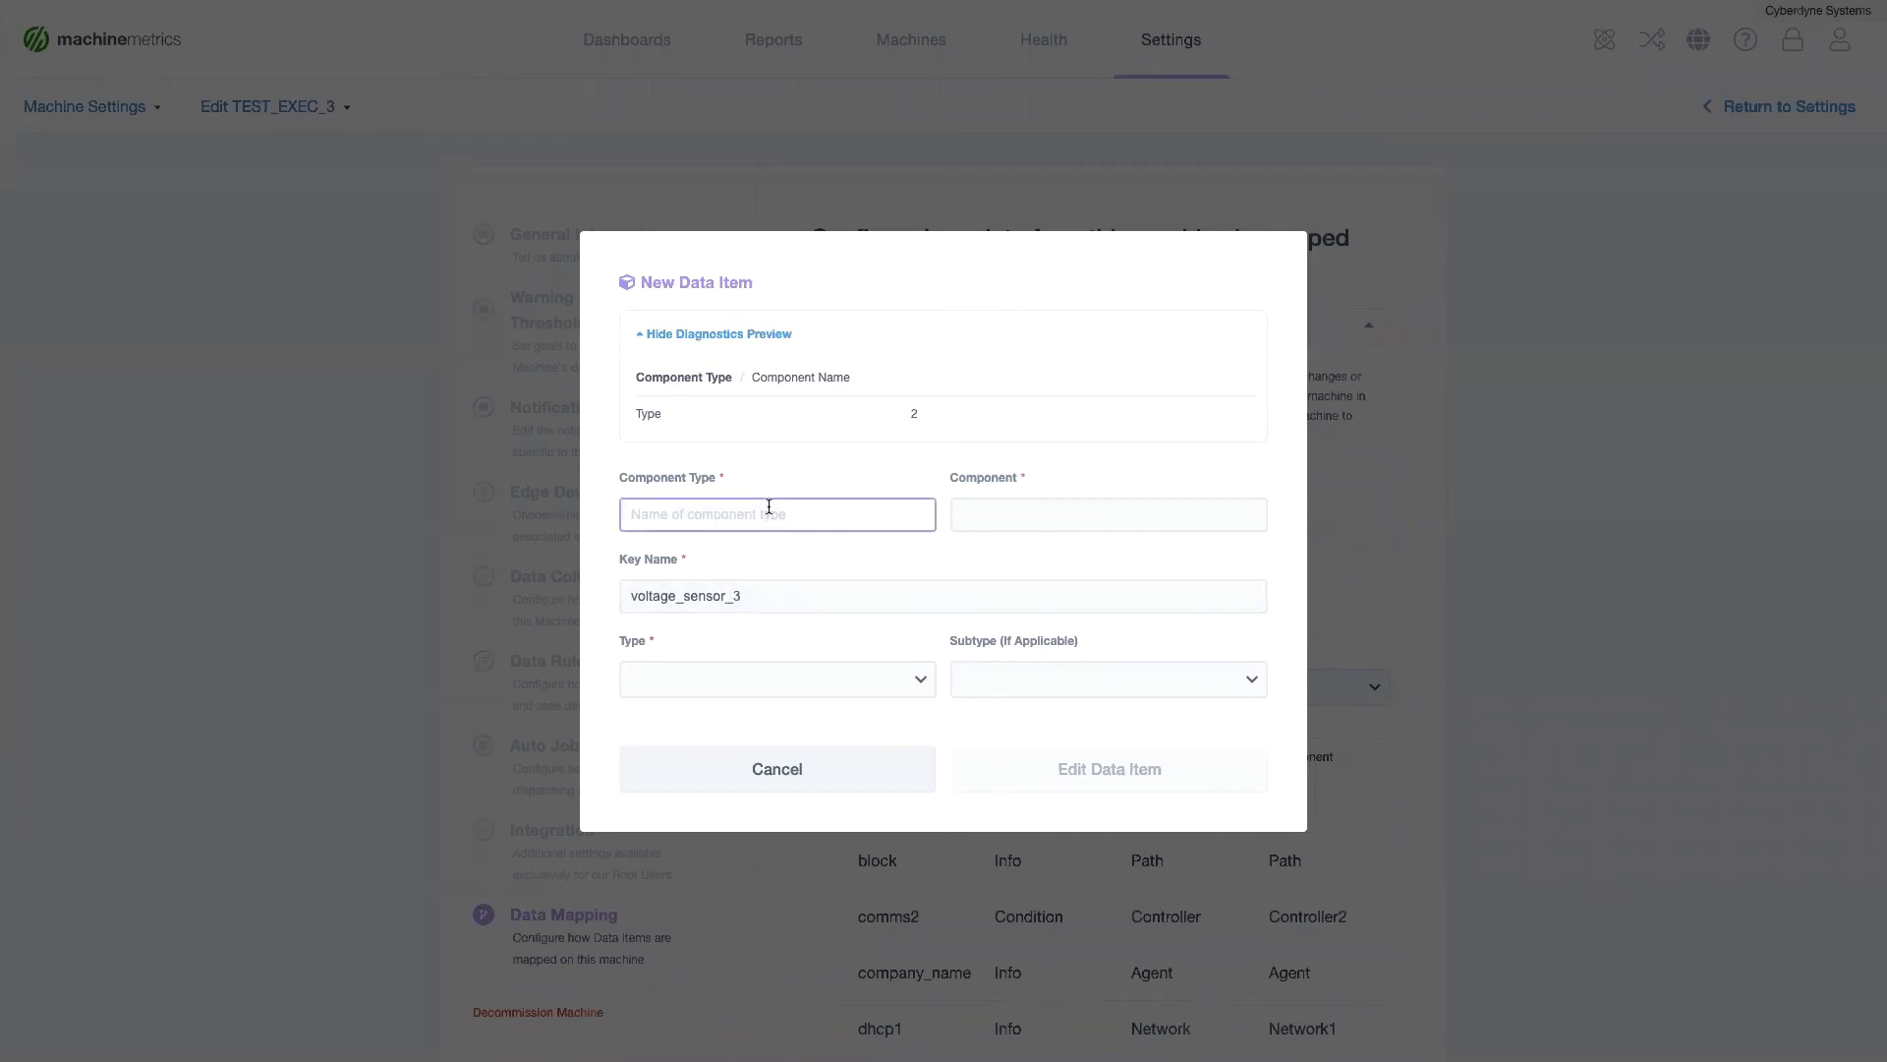
pyautogui.write('Volta')
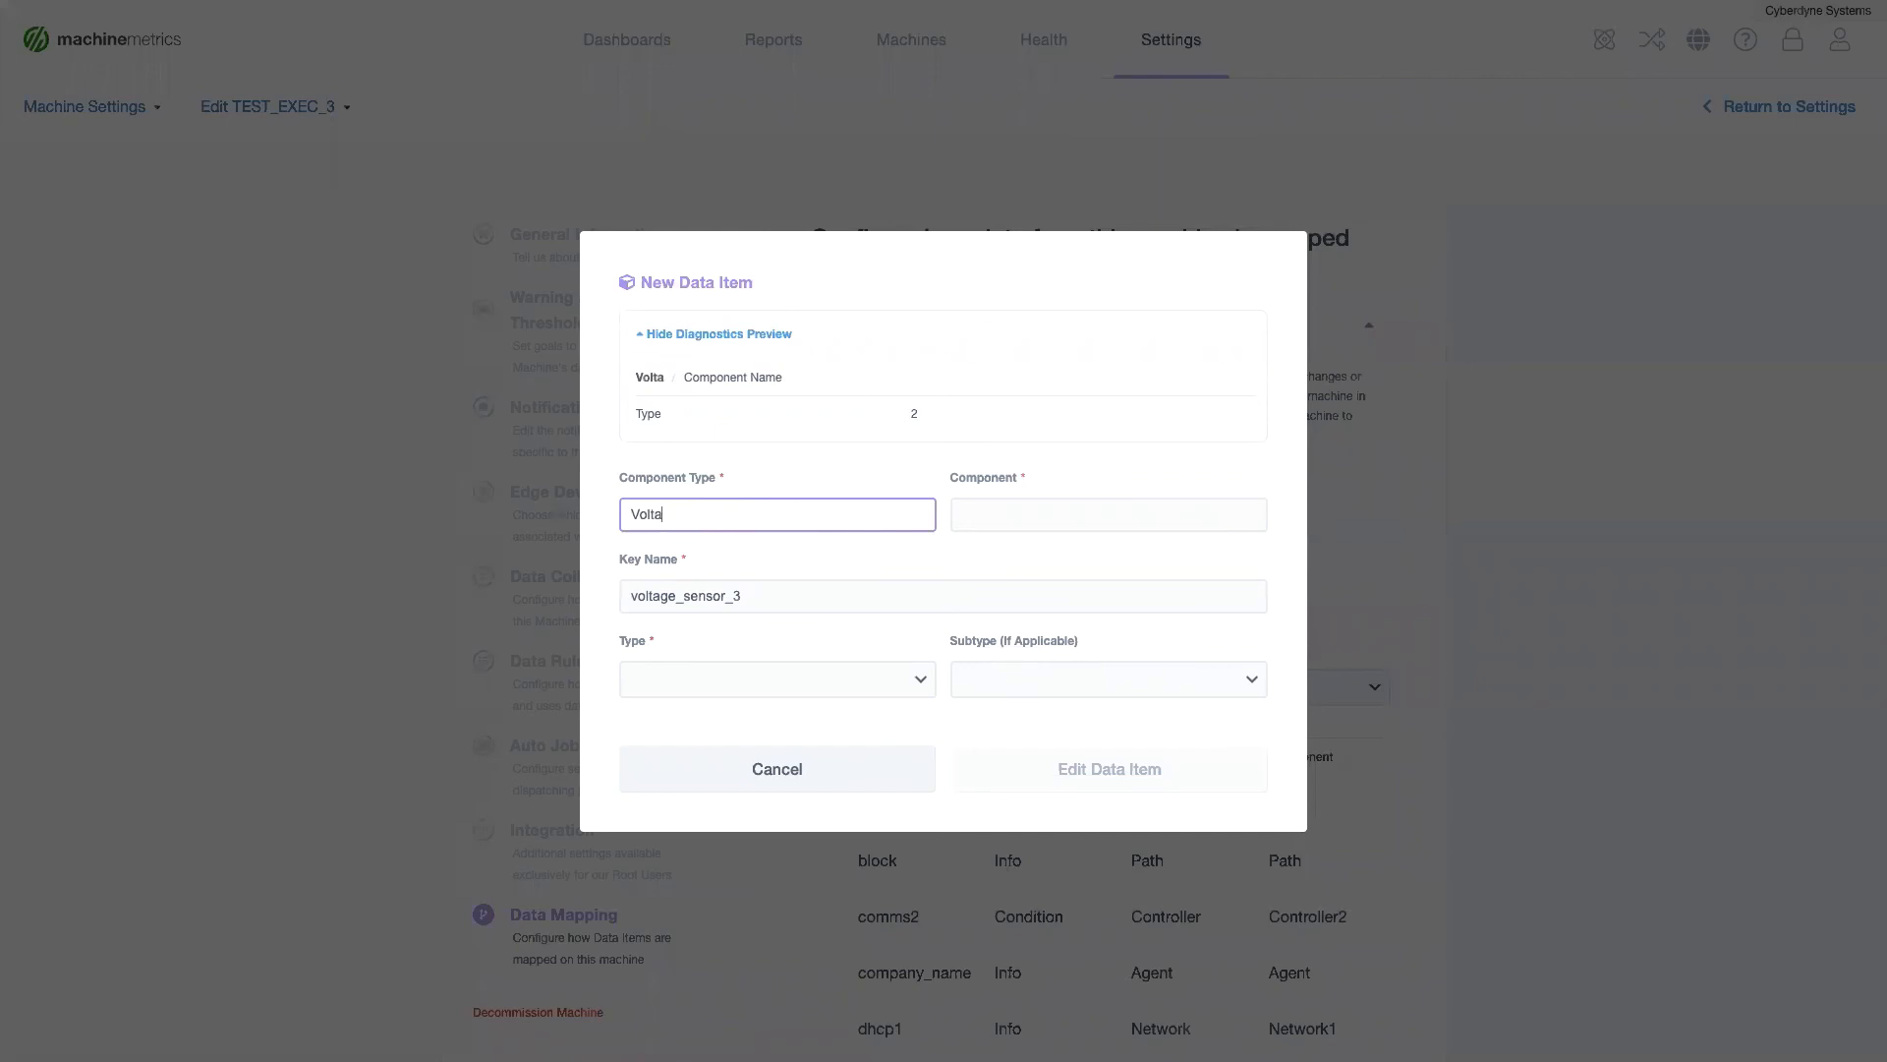
pyautogui.write('ge')
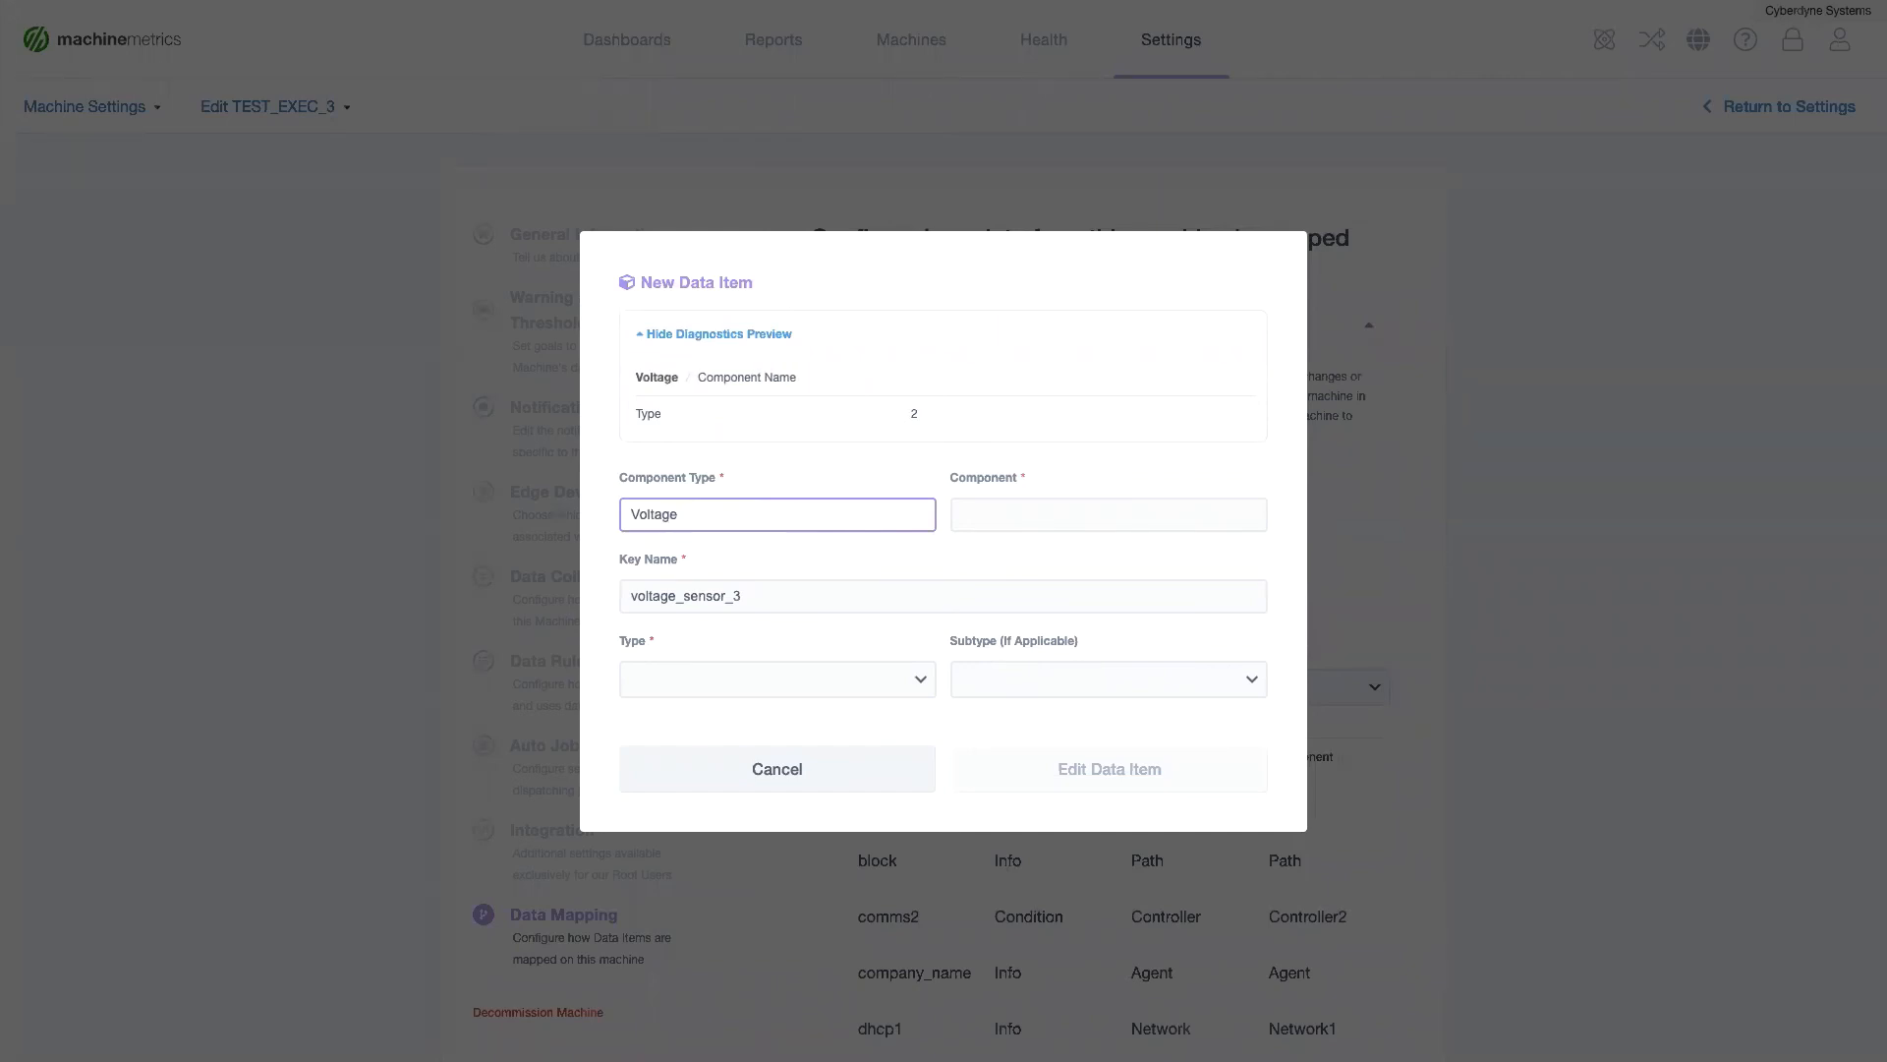
pyautogui.click(777, 678)
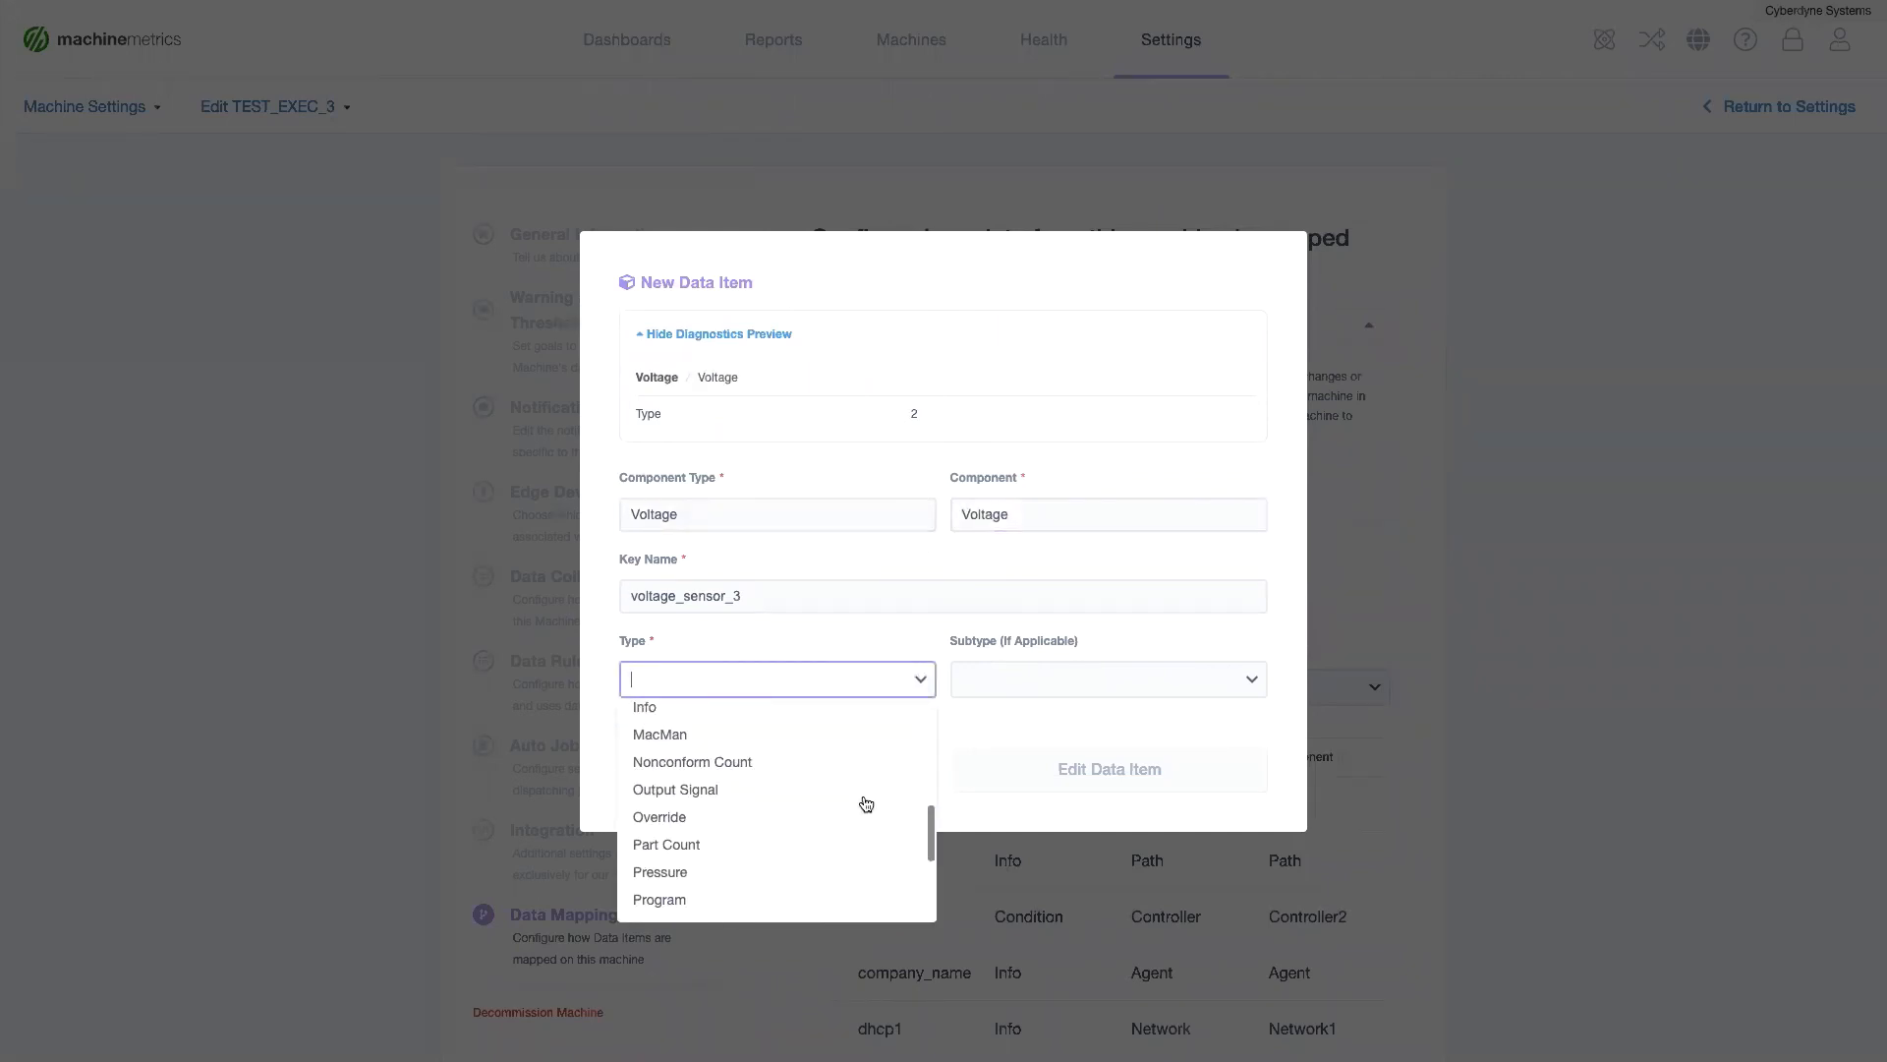